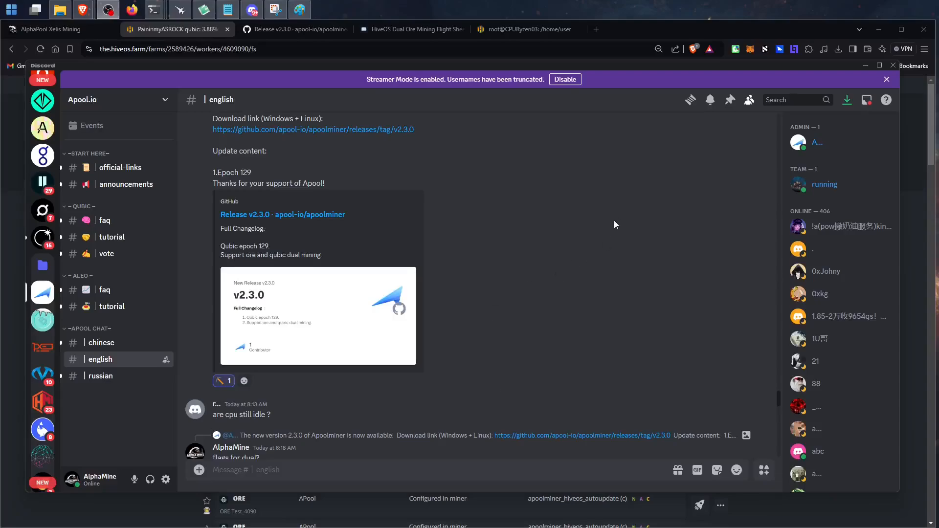
mouse_move(296, 210)
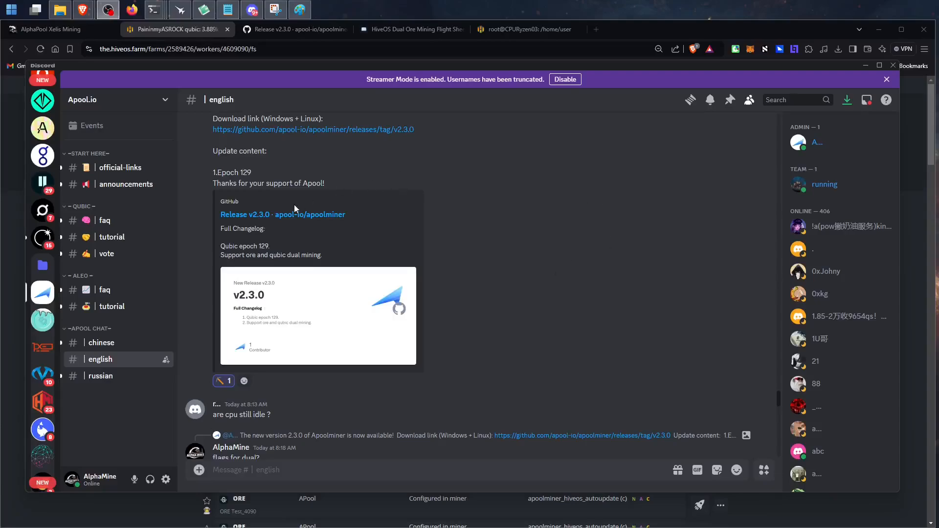
mouse_move(305, 216)
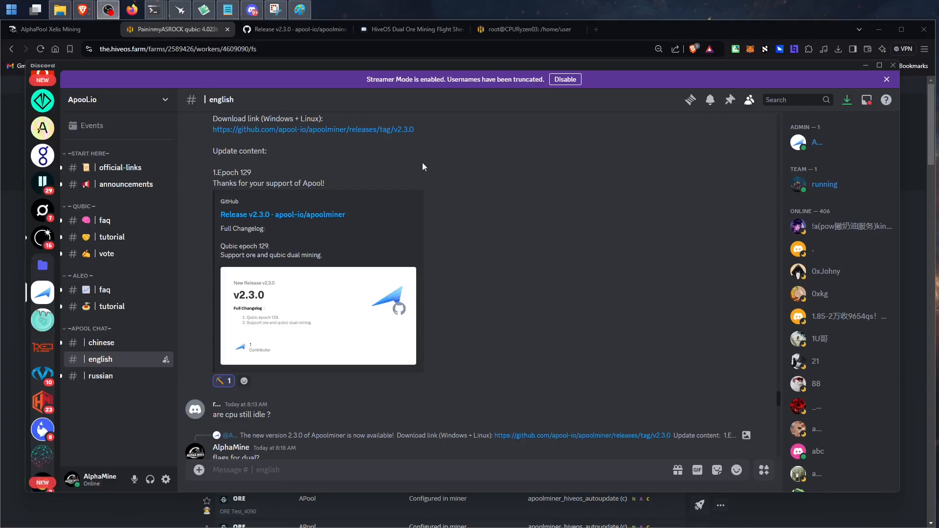
mouse_move(426, 166)
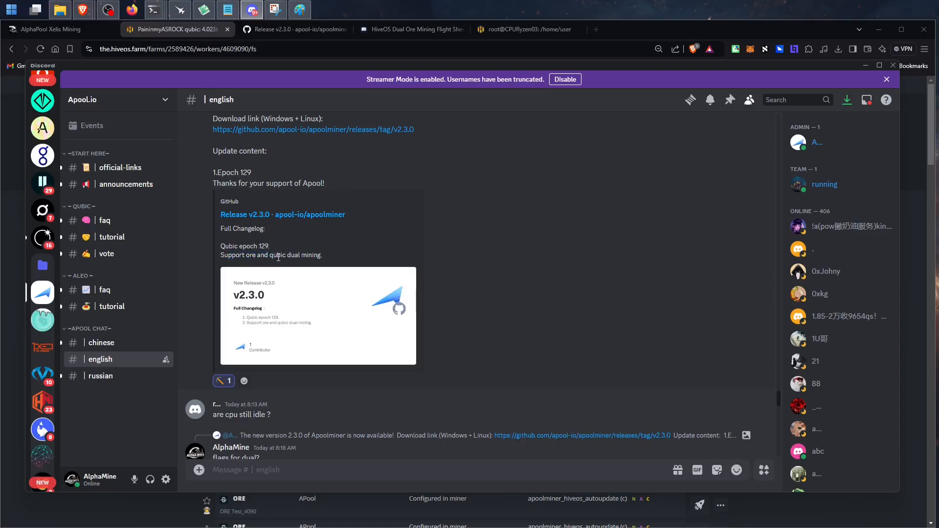
- Read through the qubic release notes in Discord and put the Discord window away
double_click(277, 254)
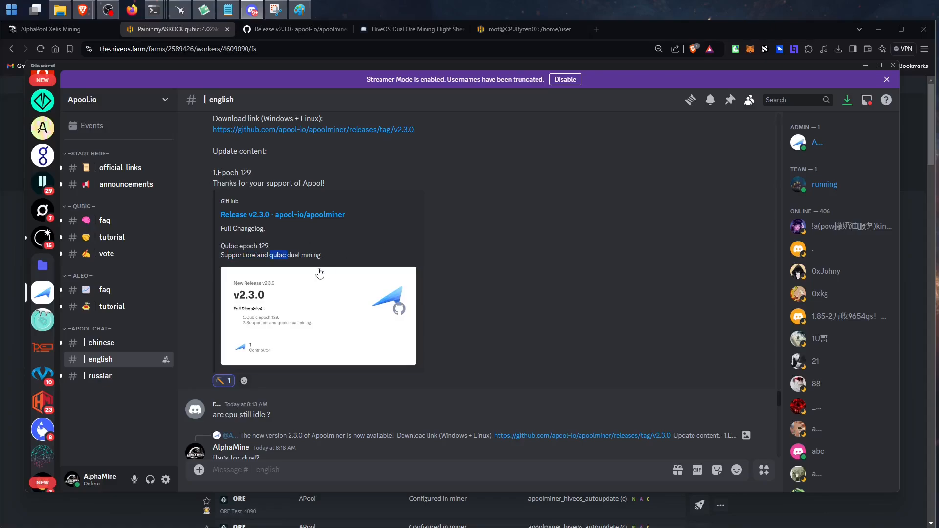
mouse_move(513, 211)
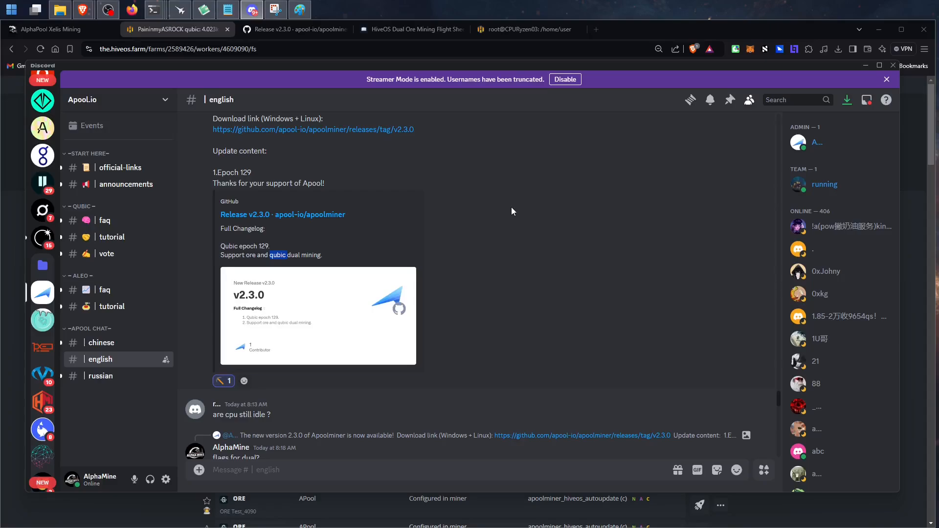
mouse_move(398, 255)
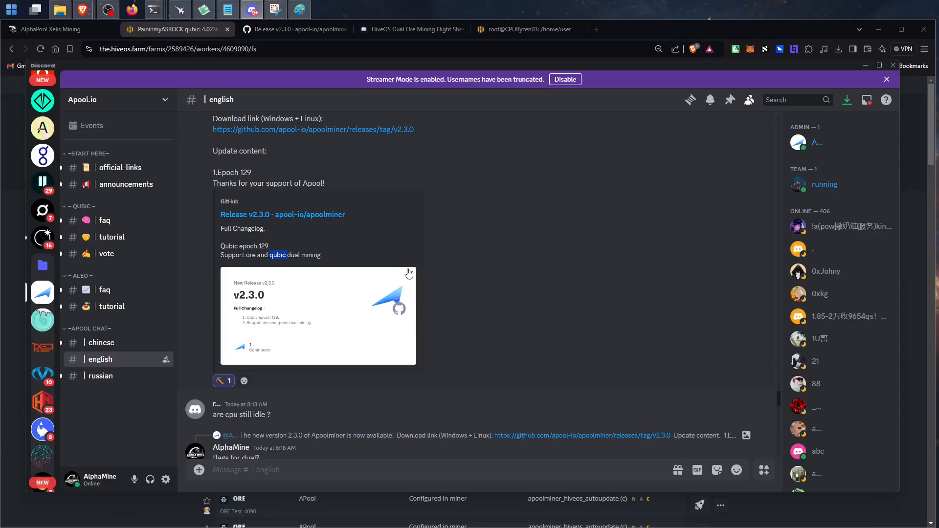
mouse_move(384, 195)
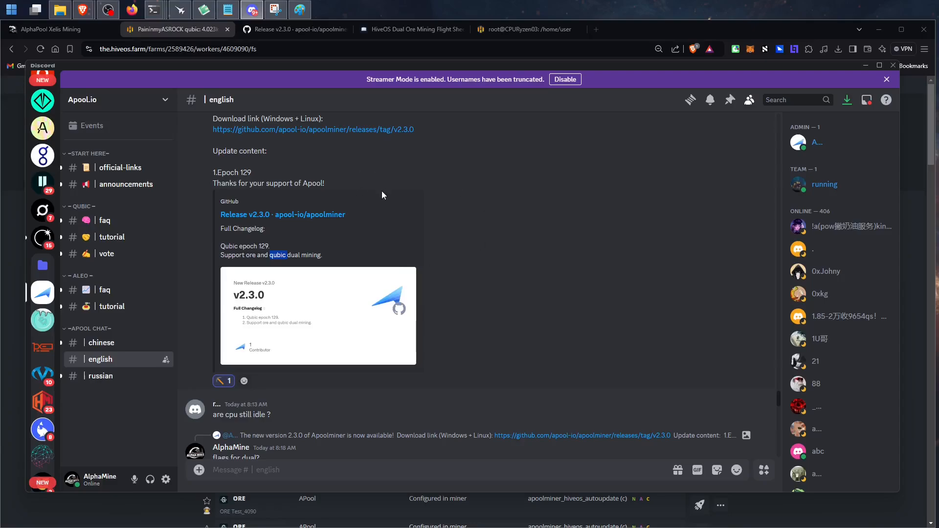
scroll(down, 3)
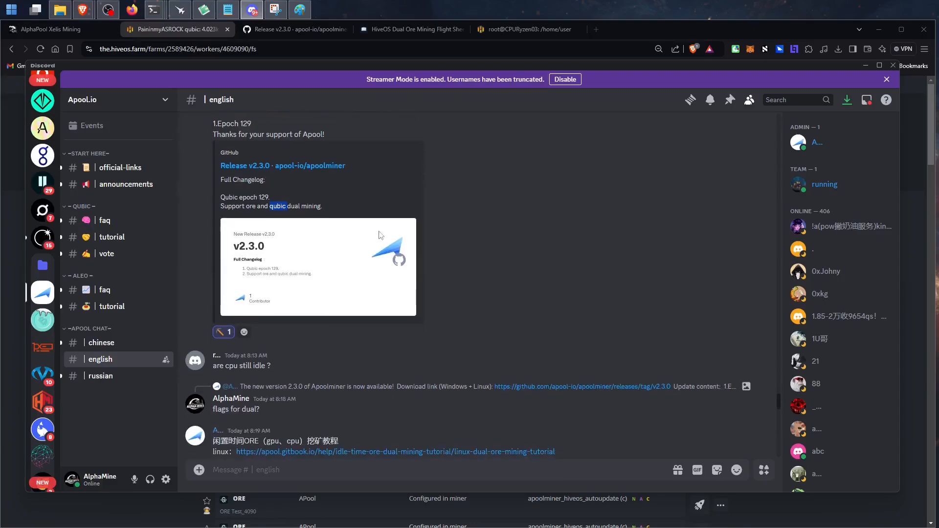
scroll(down, 3)
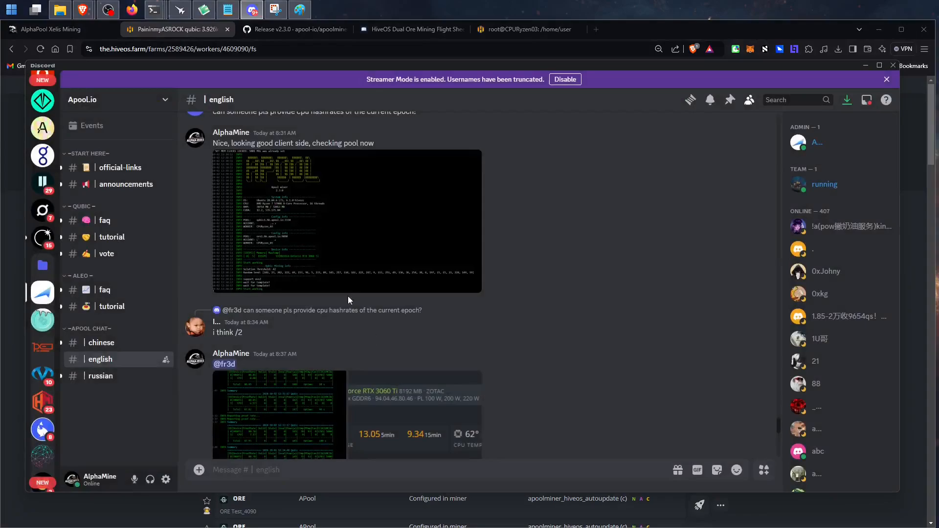
mouse_move(864, 67)
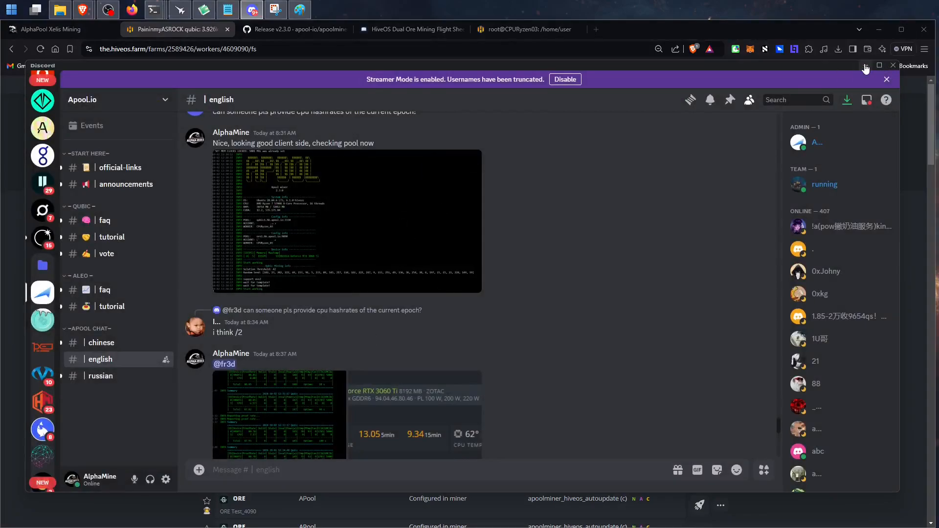
click(177, 29)
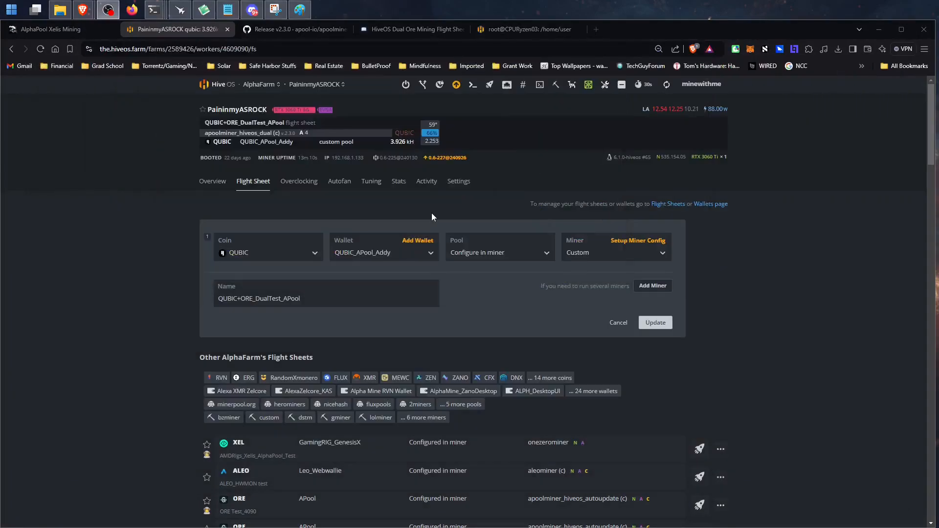
- Bring up link options for the apoolminer_hiveos_dual-v2.3.0.tar.gz asset on the GitHub release page
click(289, 29)
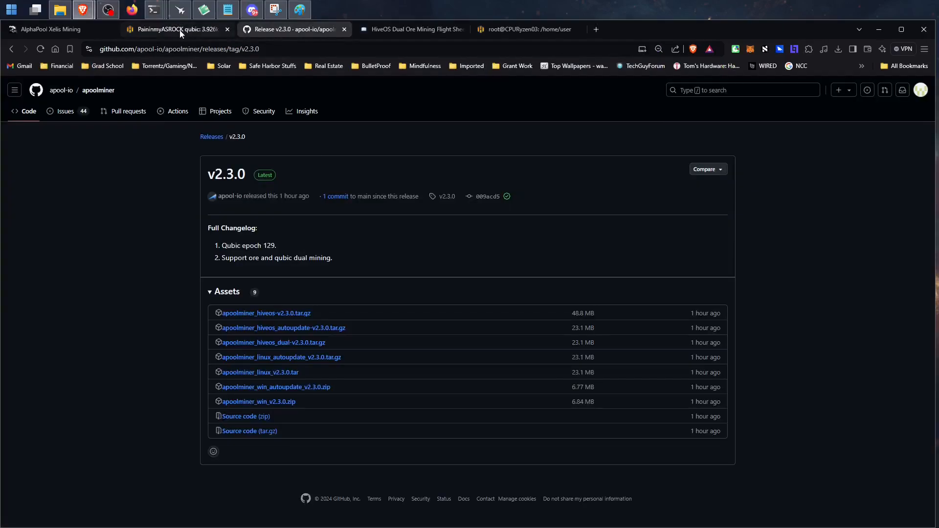
mouse_move(344, 317)
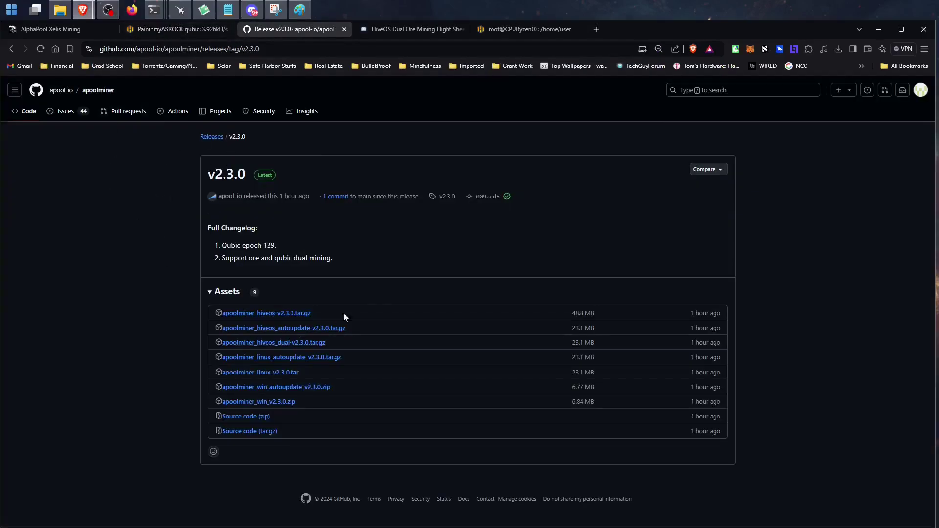
mouse_move(264, 223)
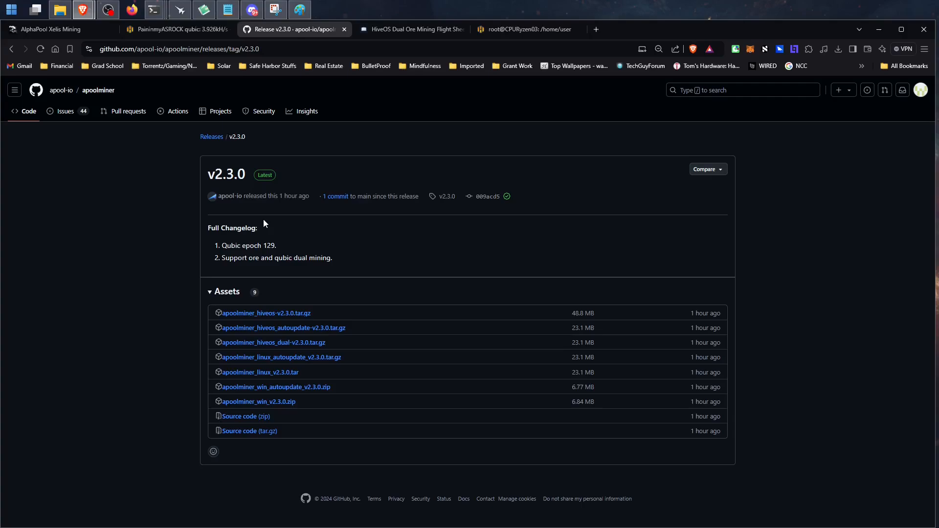
mouse_move(53, 123)
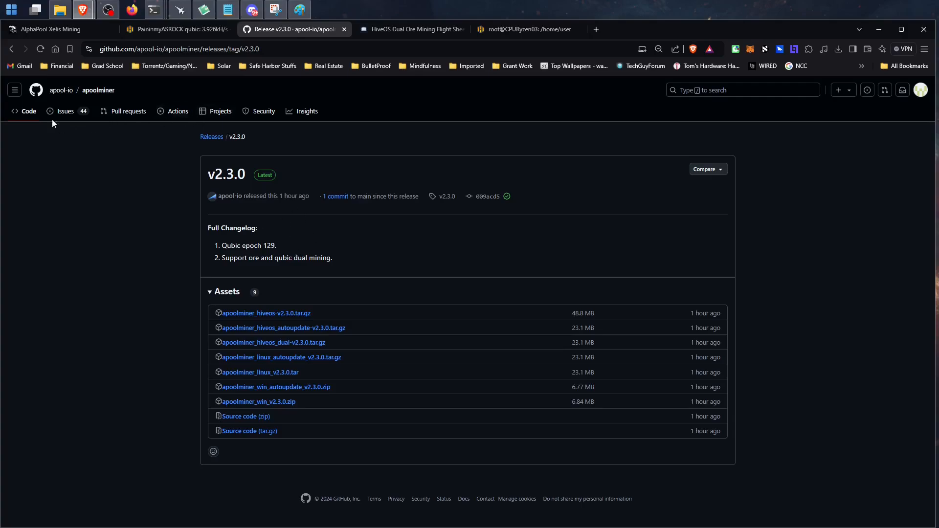
mouse_move(156, 238)
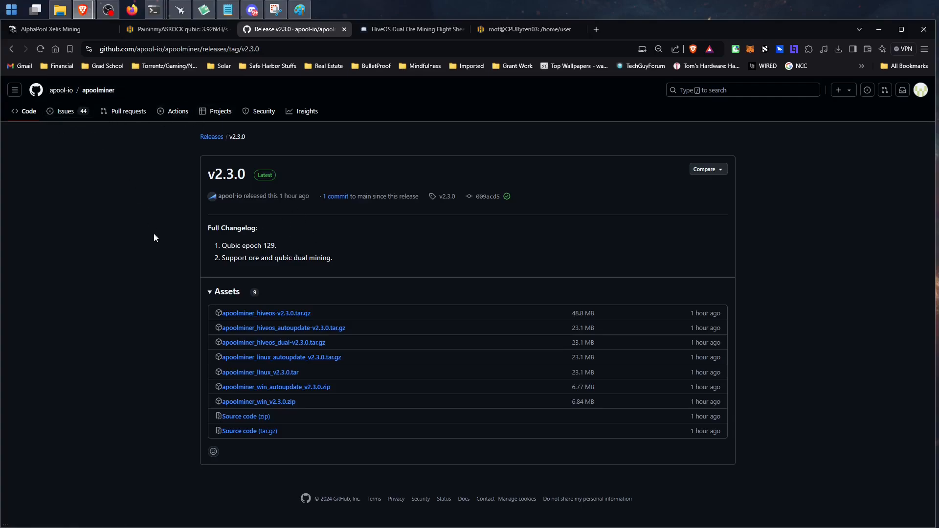
mouse_move(126, 304)
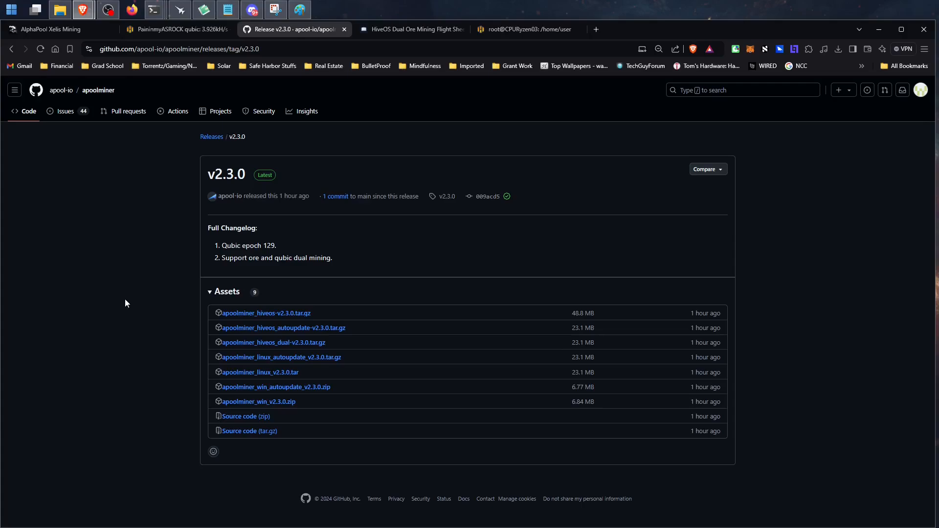
mouse_move(108, 327)
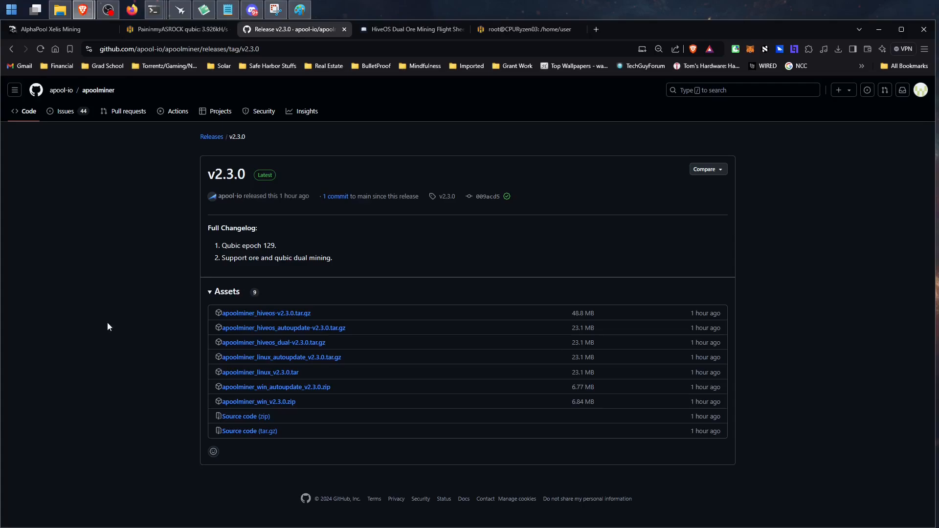
mouse_move(265, 348)
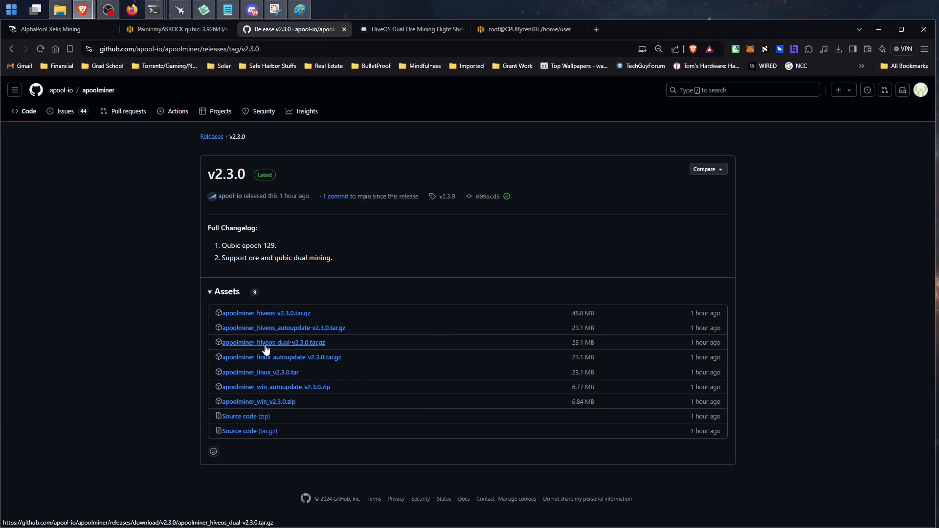
right_click(274, 343)
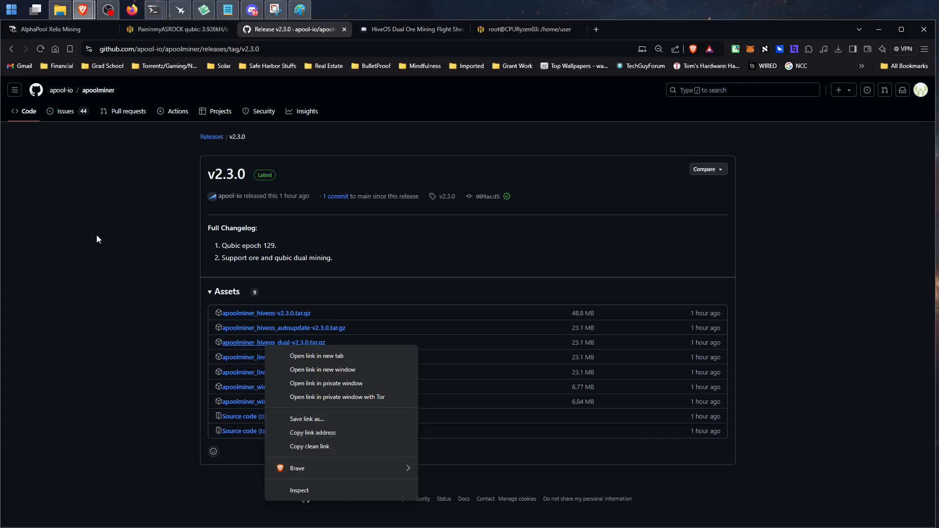
- Copy the hiveos dual asset address and open the flight sheet's custom miner configuration for the installation URL
click(176, 28)
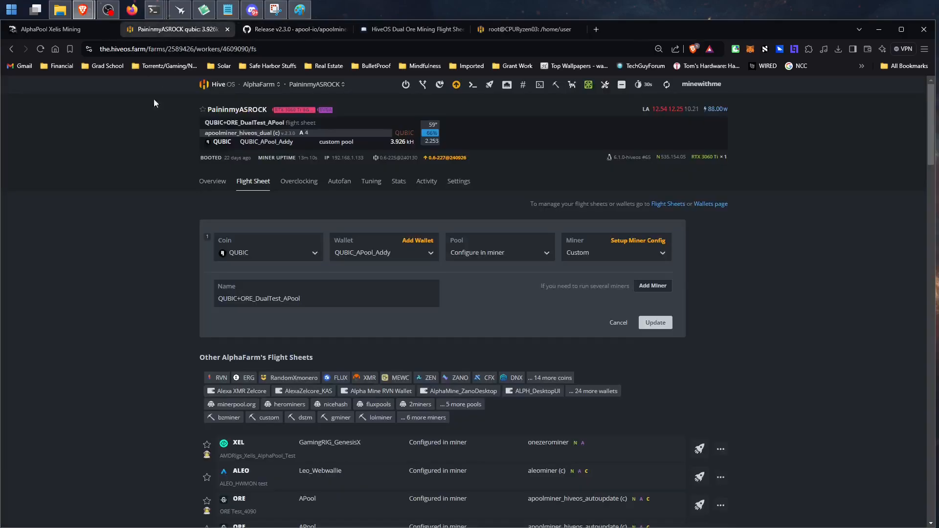
mouse_move(618, 247)
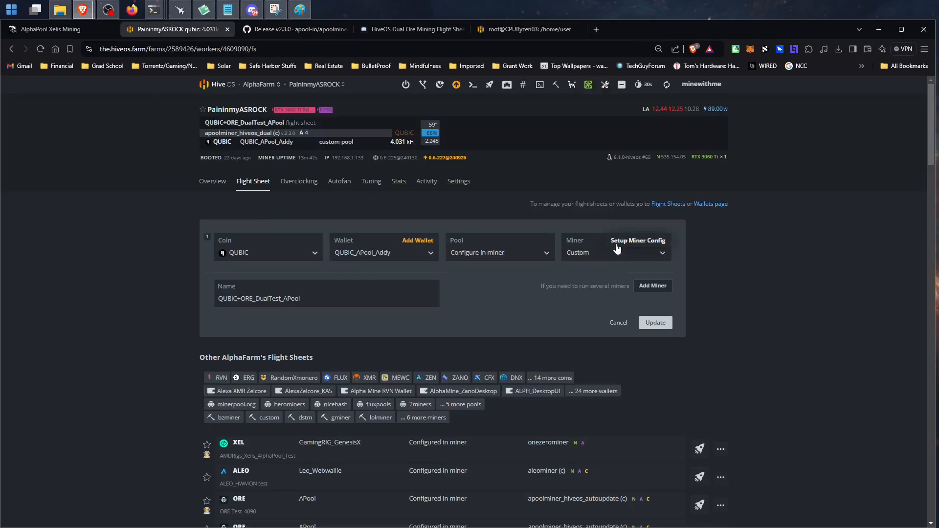
mouse_move(624, 245)
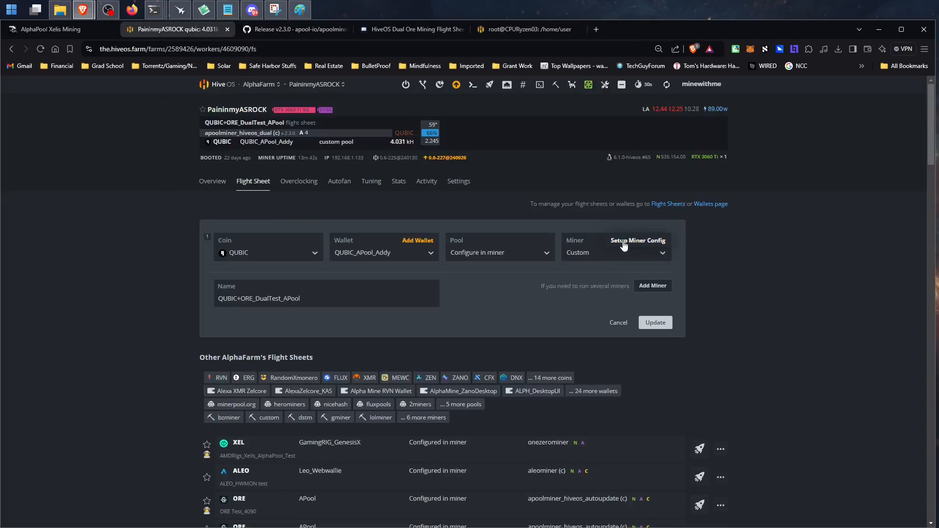
click(638, 241)
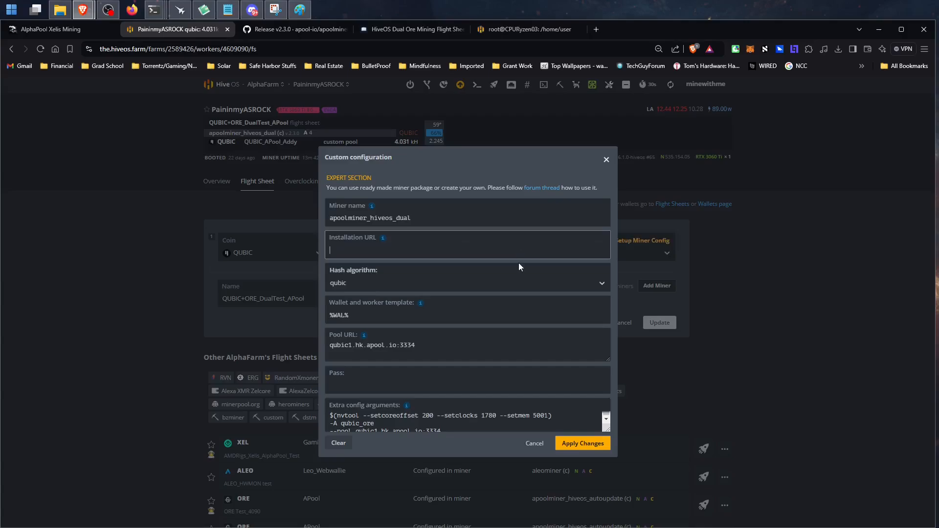
click(297, 28)
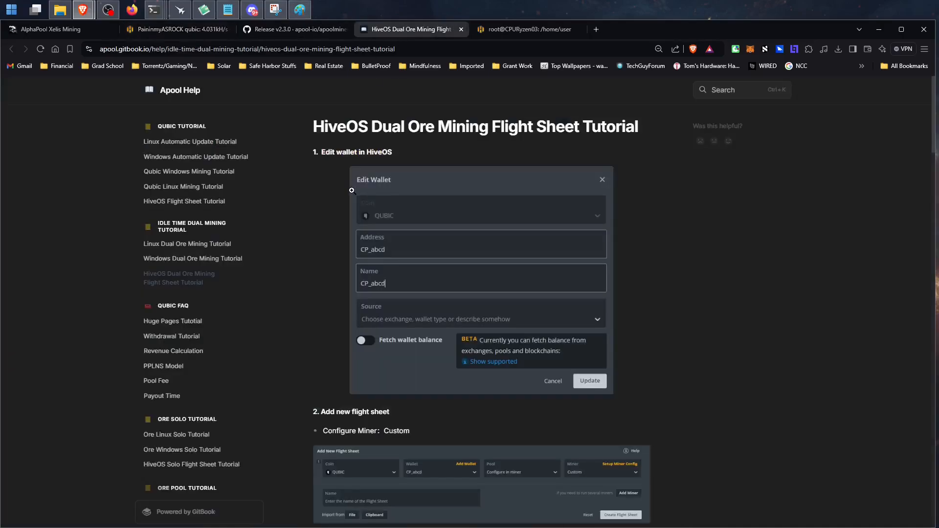
- Read the GitBook dual ore tutorial down to Setup Miner Config and return to the HiveOS worker flight sheet
scroll(down, 3)
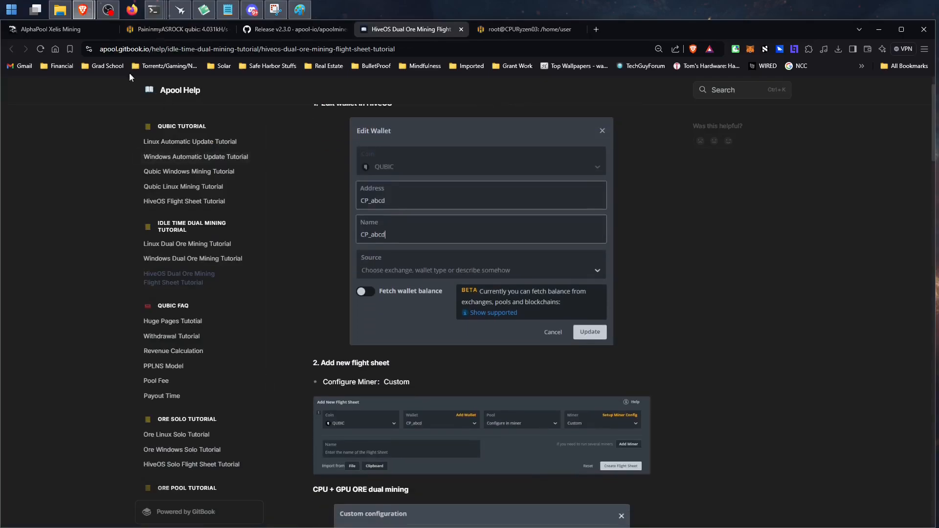
scroll(down, 3)
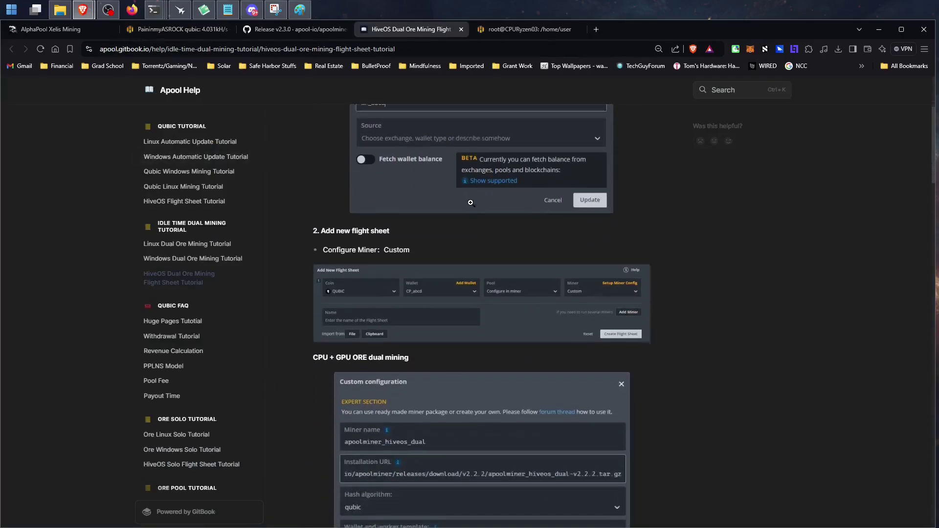
scroll(down, 3)
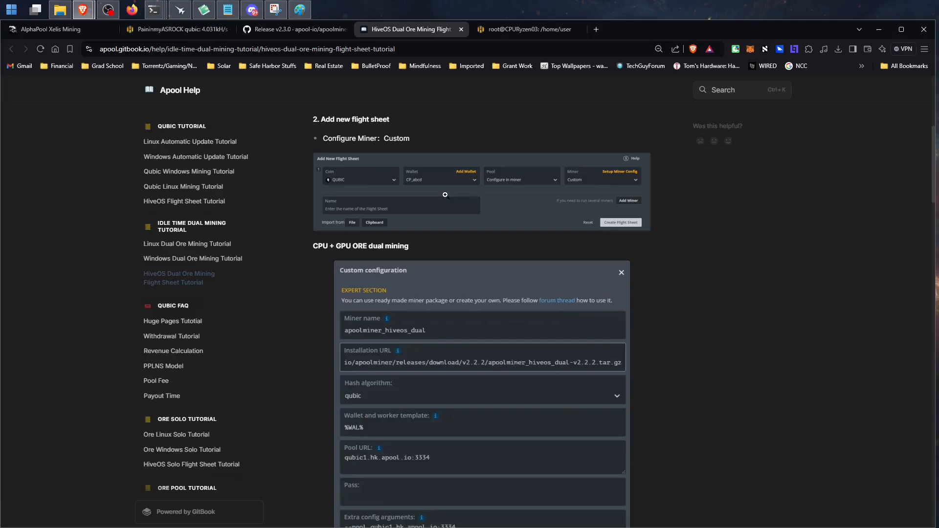
scroll(down, 3)
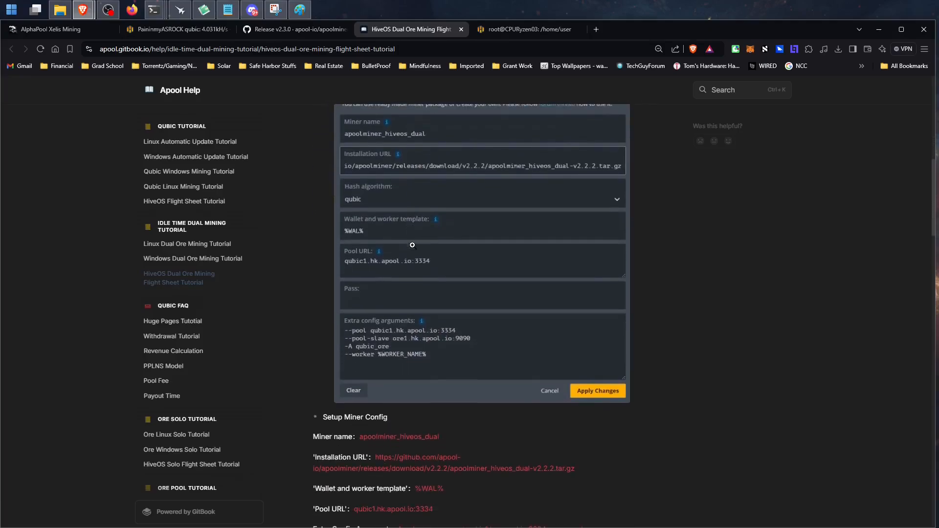
scroll(down, 3)
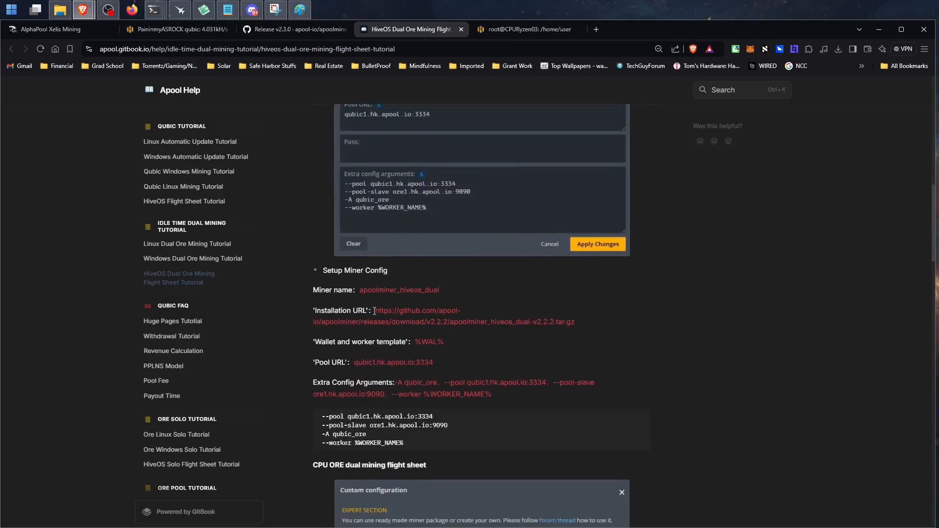
click(176, 29)
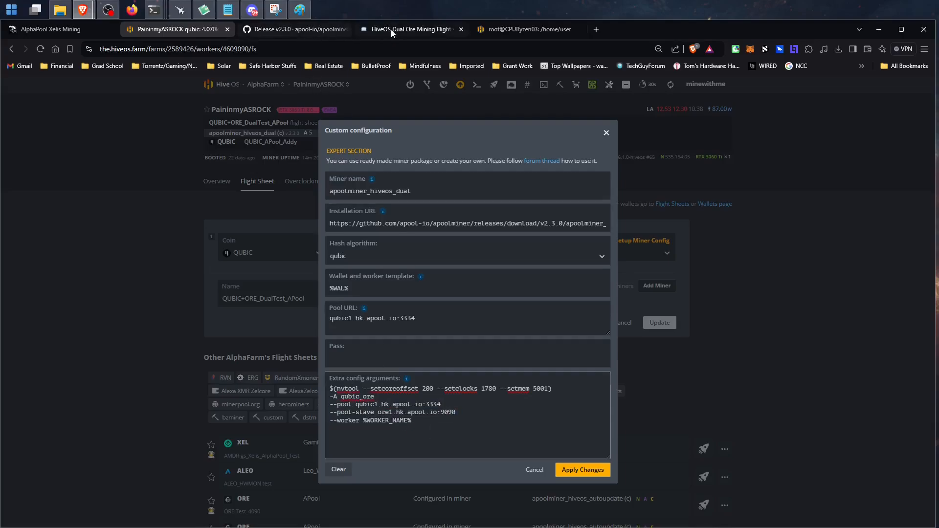
- Review the custom configuration fields and return to the apoolminer v2.3.0 release page
click(411, 29)
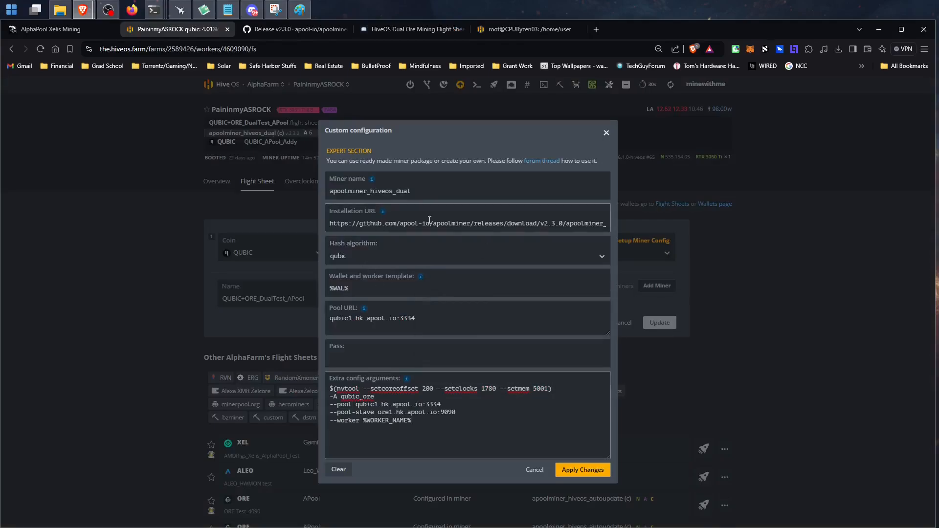
click(293, 29)
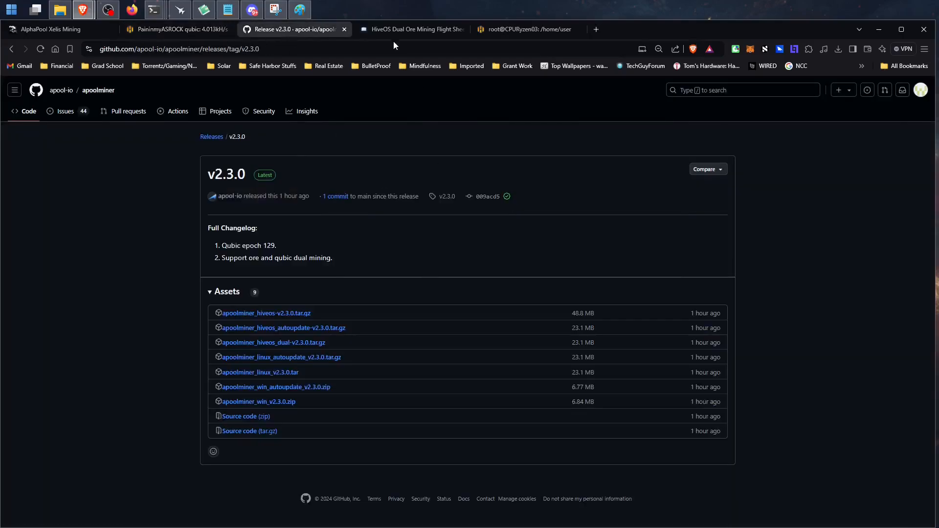
- Compare the tutorial's apoolminer_hiveos_dual URL with the HiveOS configuration and the v2.3.0 release
click(416, 29)
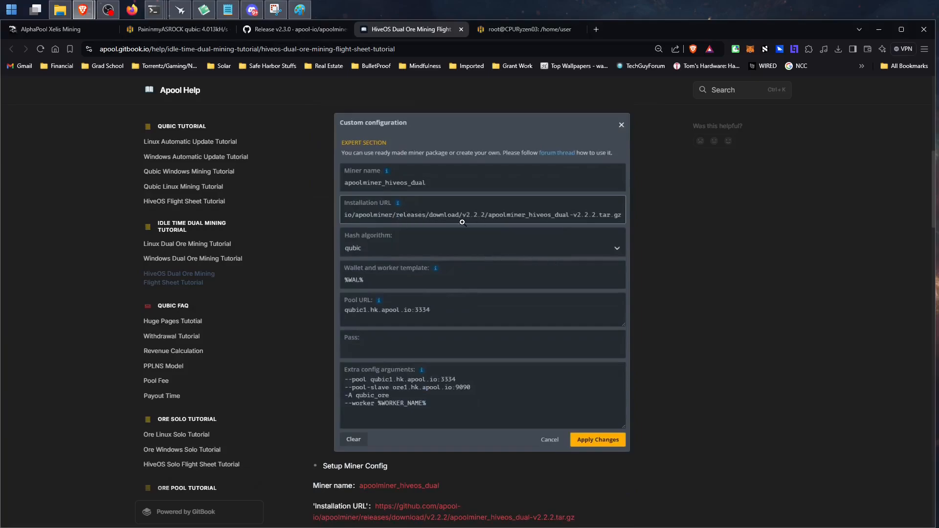
mouse_move(281, 34)
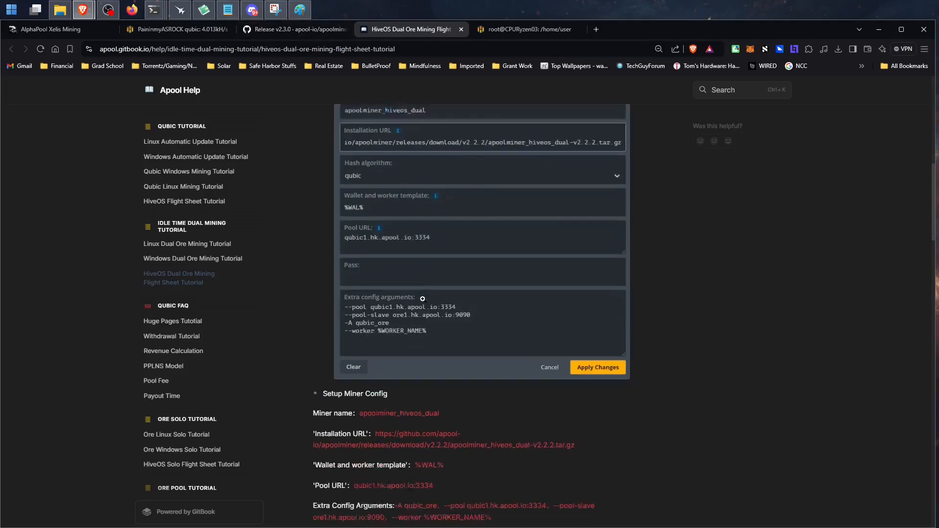
scroll(down, 3)
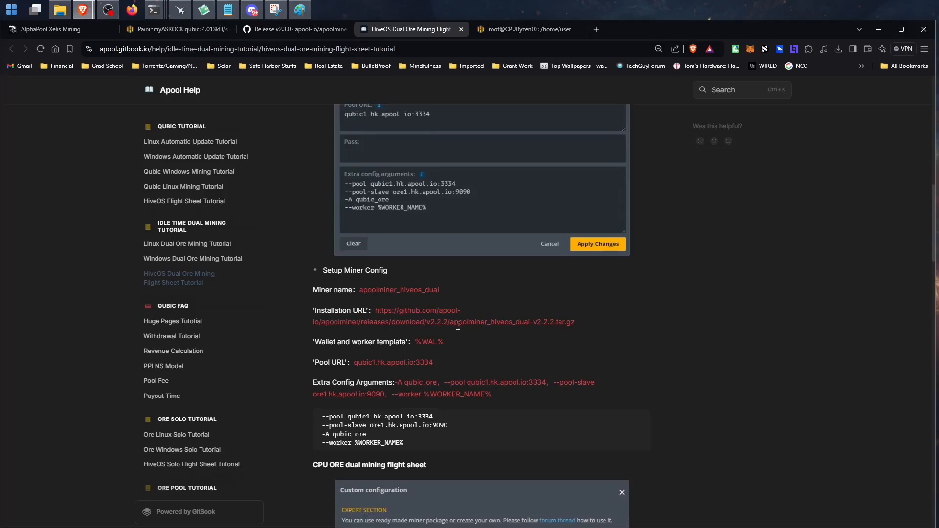
click(176, 28)
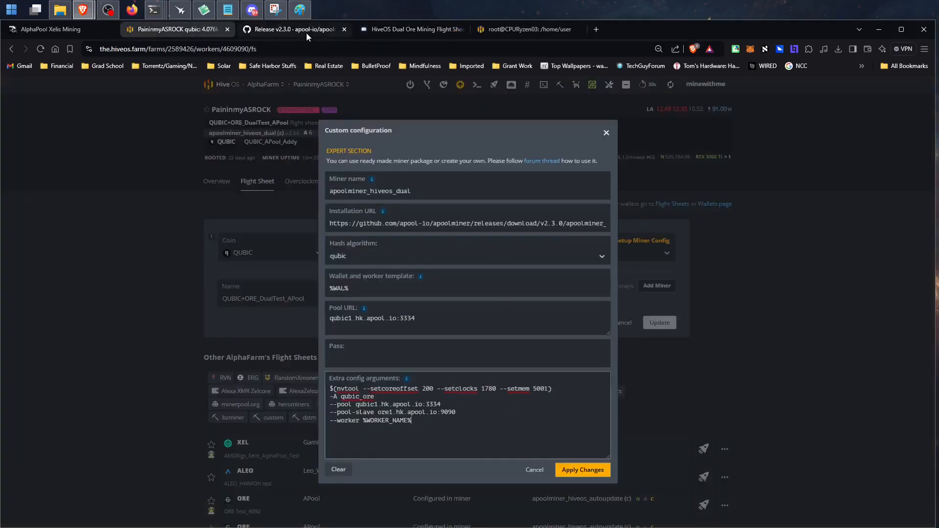
click(293, 30)
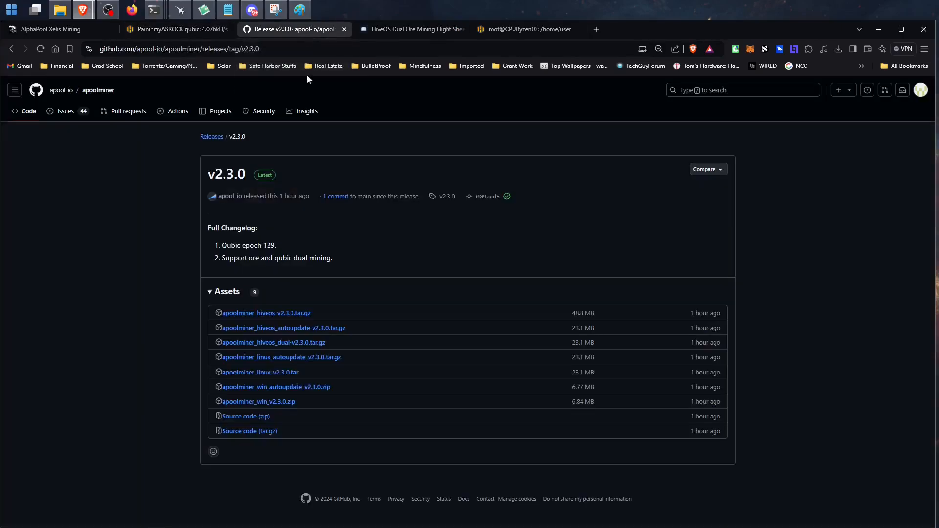
- Recheck the tutorial URL and return to the HiveOS QUBIC+ORE_DualTest_APool flight sheet
click(410, 29)
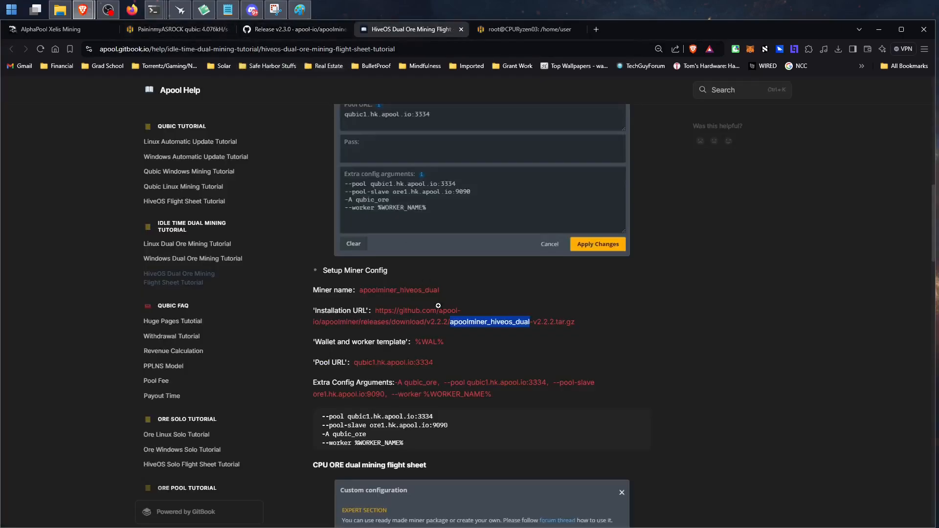
scroll(down, 3)
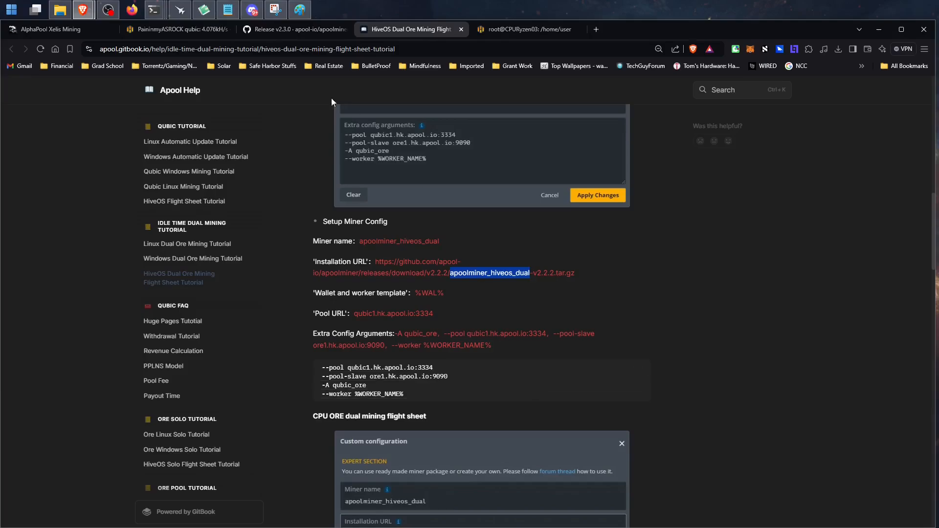
click(176, 29)
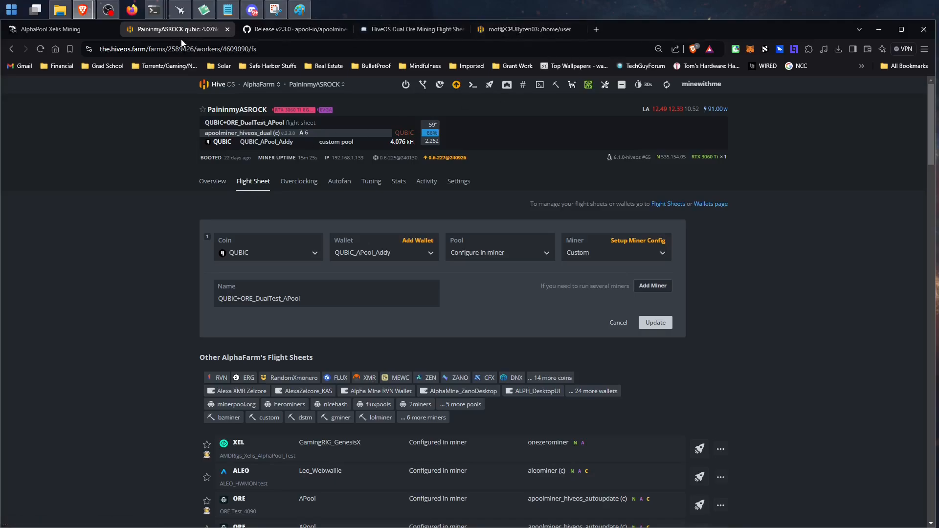
- Select worker CPURyzen_03, check its console Ore log and show its overview running apoolminer_hiveos_dual
click(315, 84)
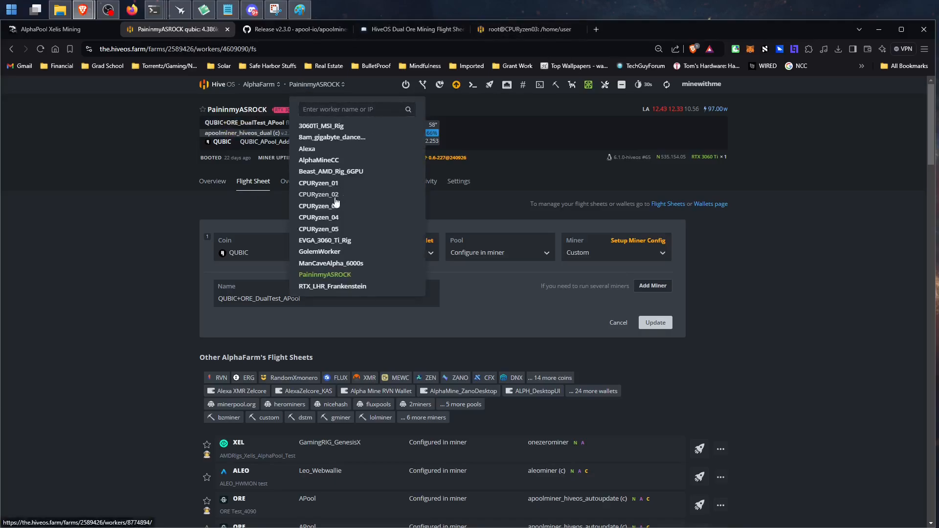
click(319, 205)
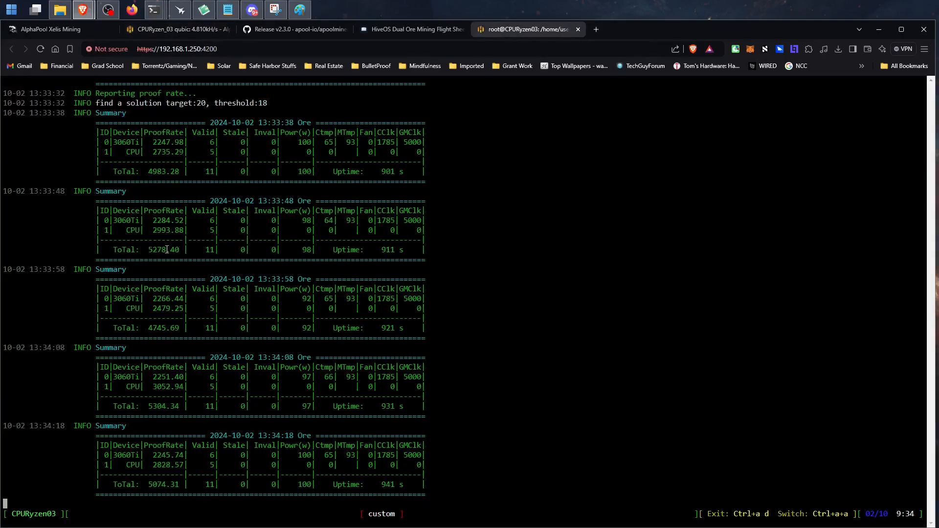
mouse_move(158, 273)
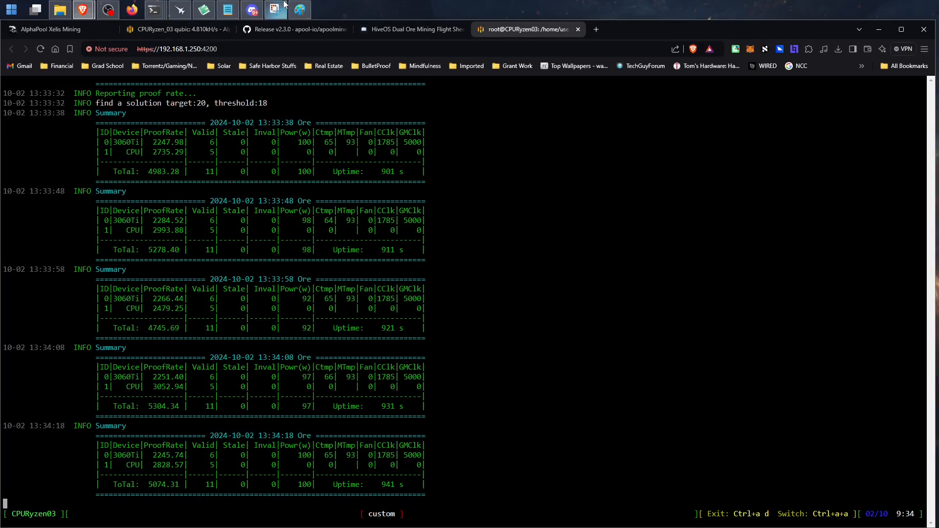
click(276, 10)
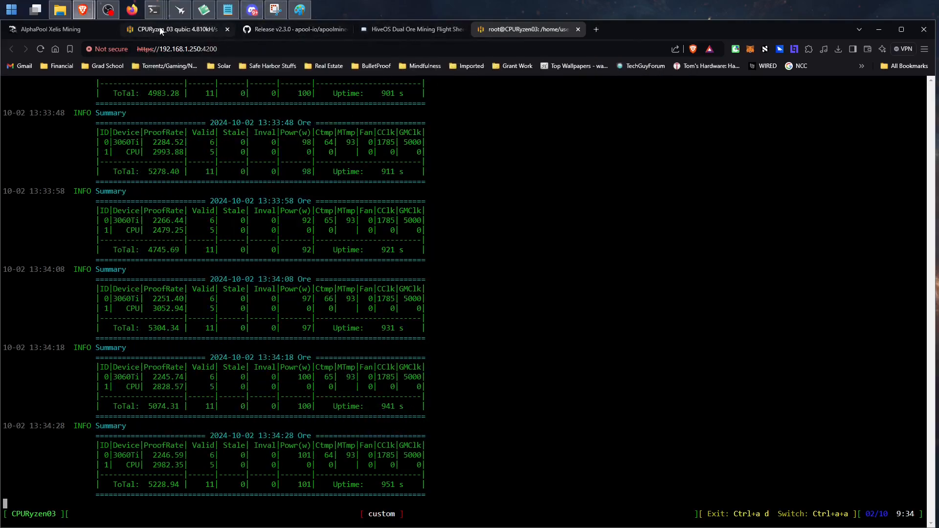
click(174, 29)
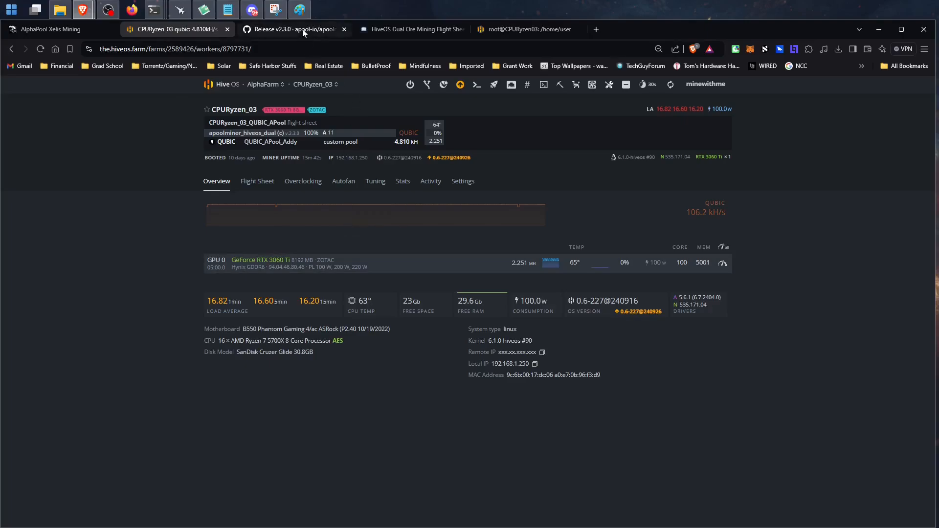
- Show the apoolminer v2.3.0 release page listing the apoolminer_win_v2.3.0.zip Windows download
click(303, 30)
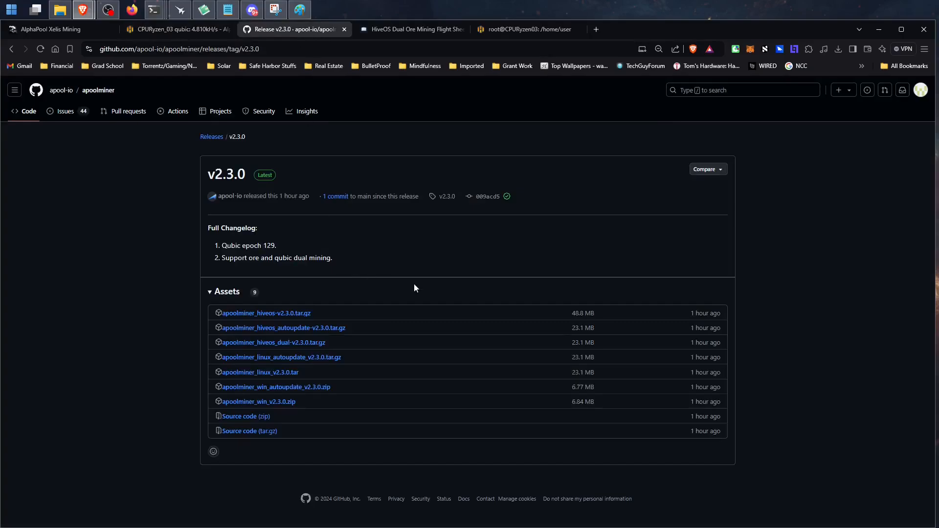
mouse_move(338, 103)
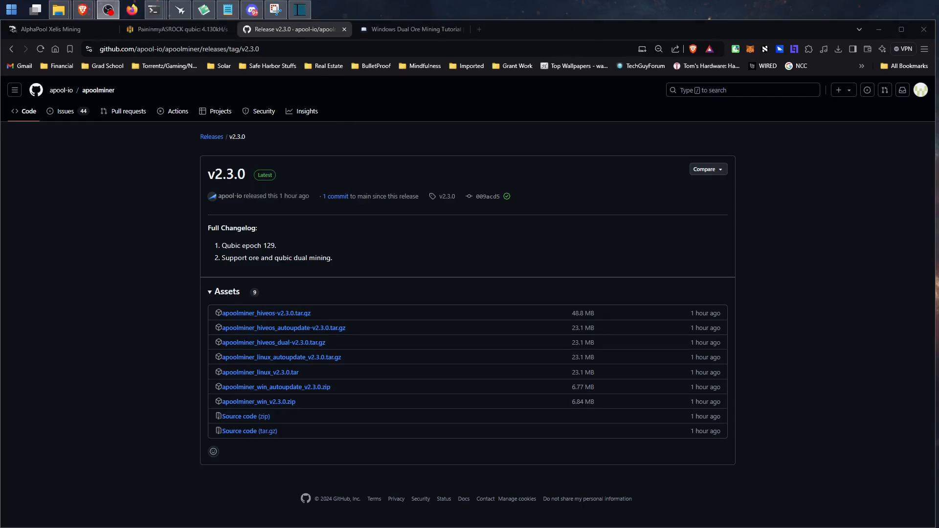
mouse_move(130, 248)
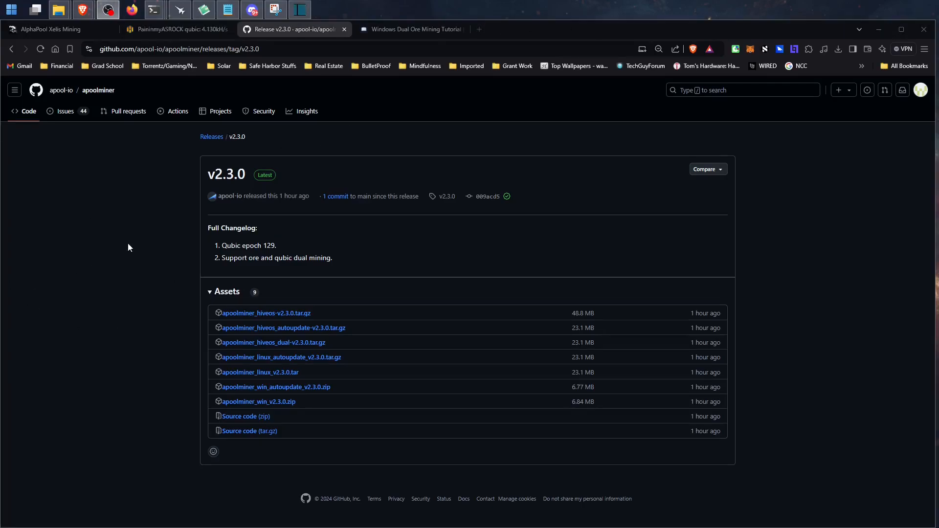
mouse_move(149, 238)
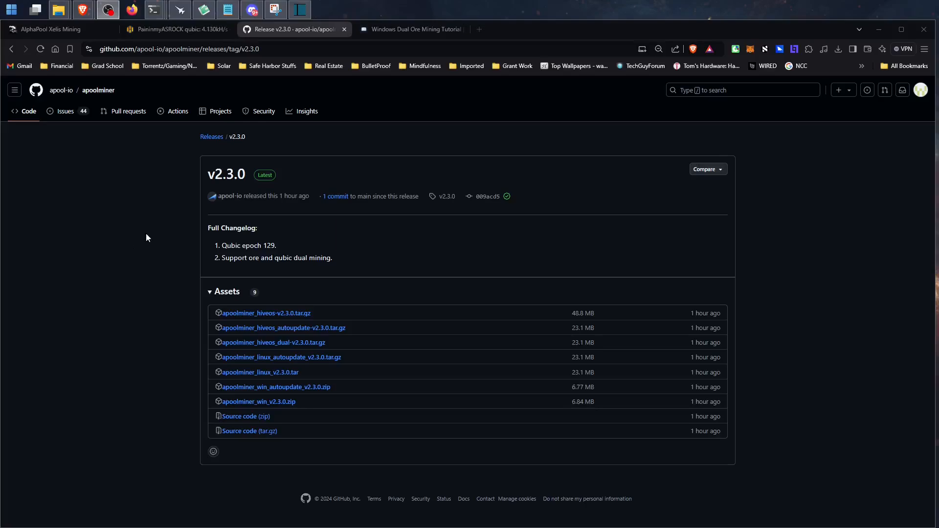
mouse_move(111, 351)
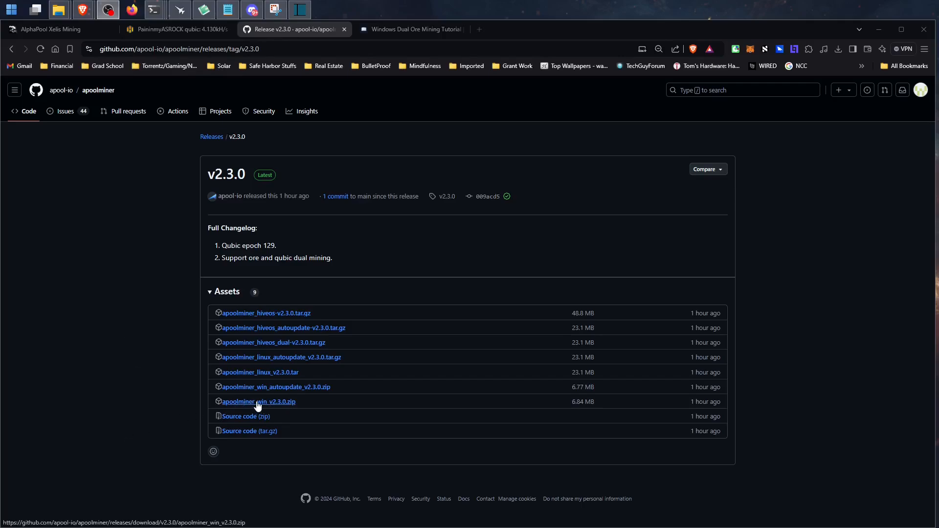
mouse_move(276, 407)
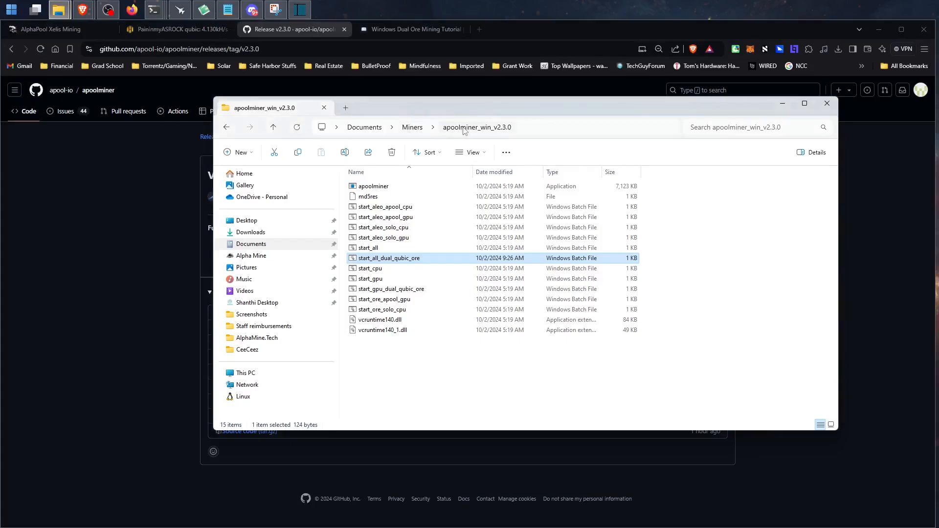
mouse_move(452, 264)
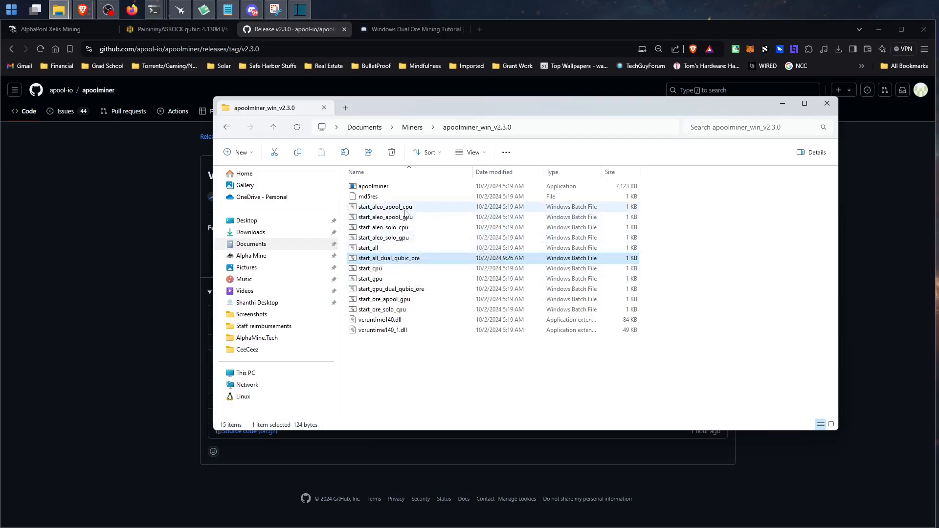
mouse_move(414, 260)
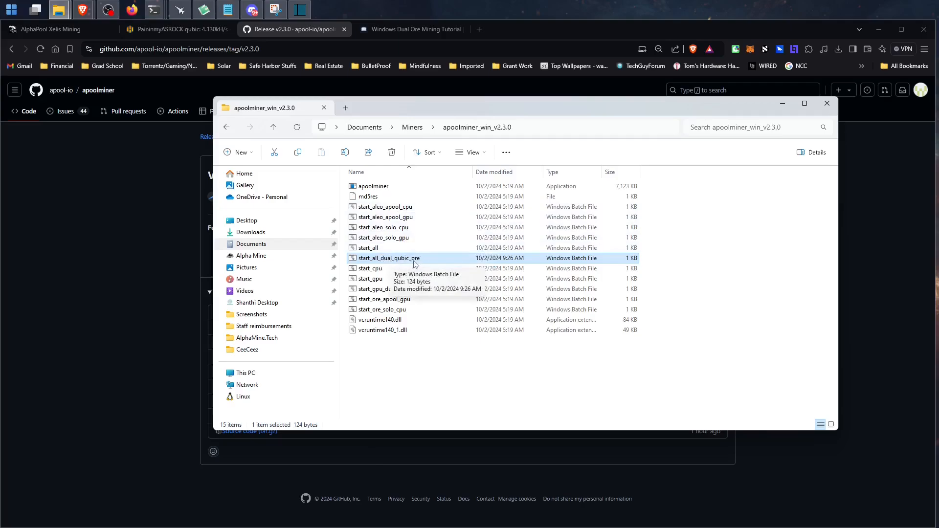
- Open start_all_dual_qubic_ore.bat from the apoolminer_win_v2.3.0 folder for editing in Notepad
right_click(389, 258)
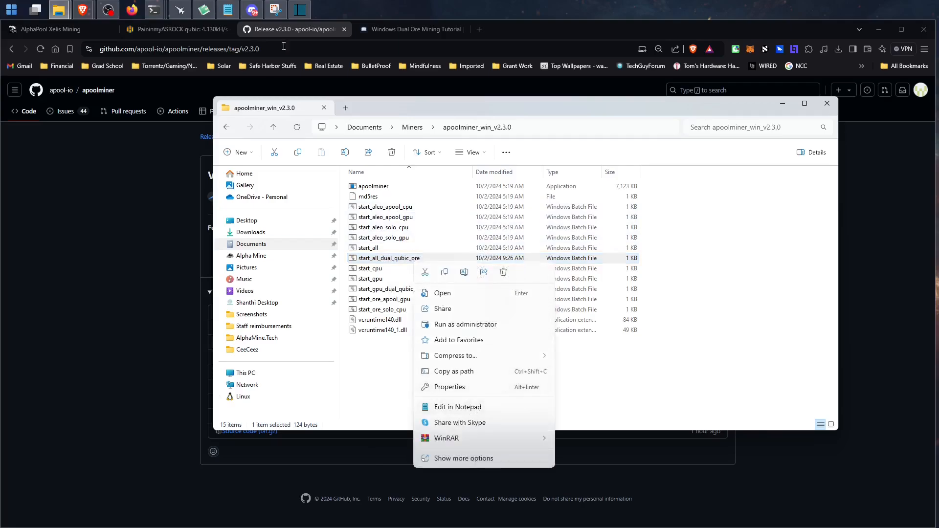
click(458, 406)
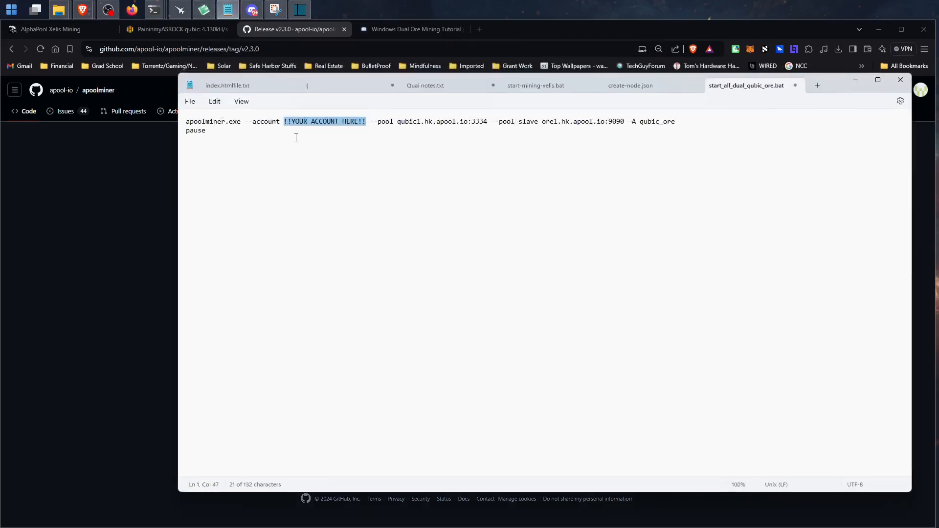
click(412, 29)
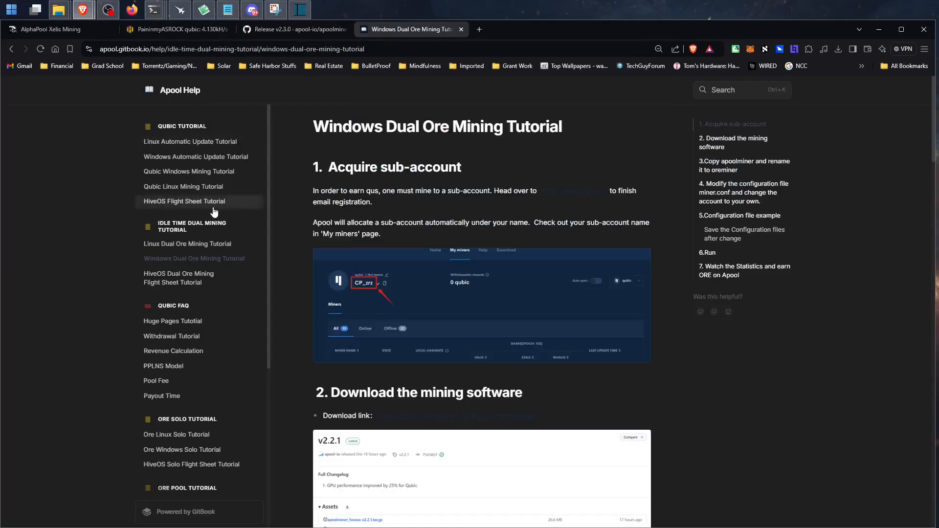
mouse_move(204, 259)
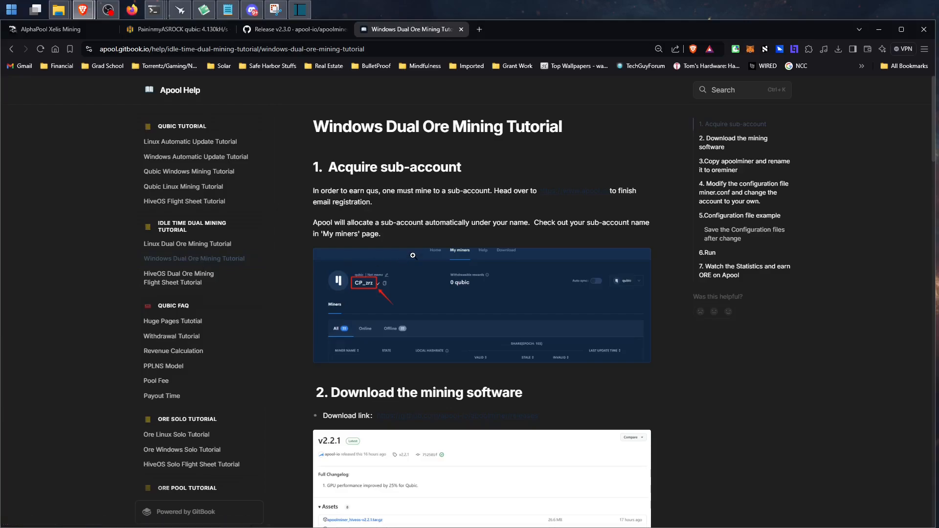
mouse_move(405, 299)
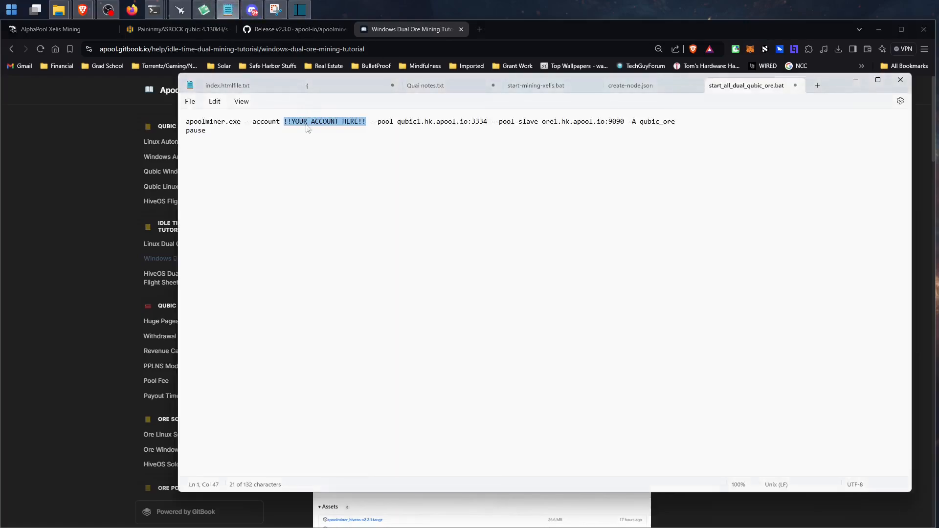
click(410, 29)
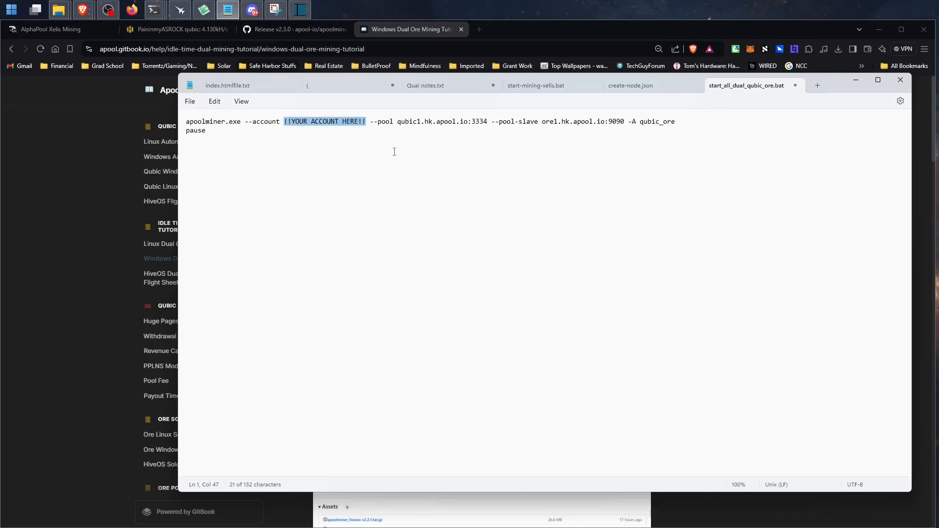
mouse_move(383, 123)
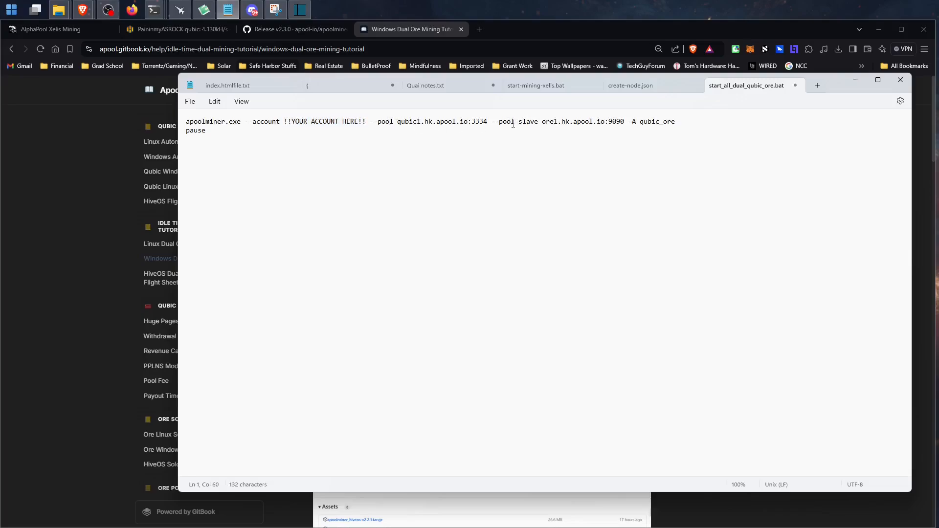
click(554, 121)
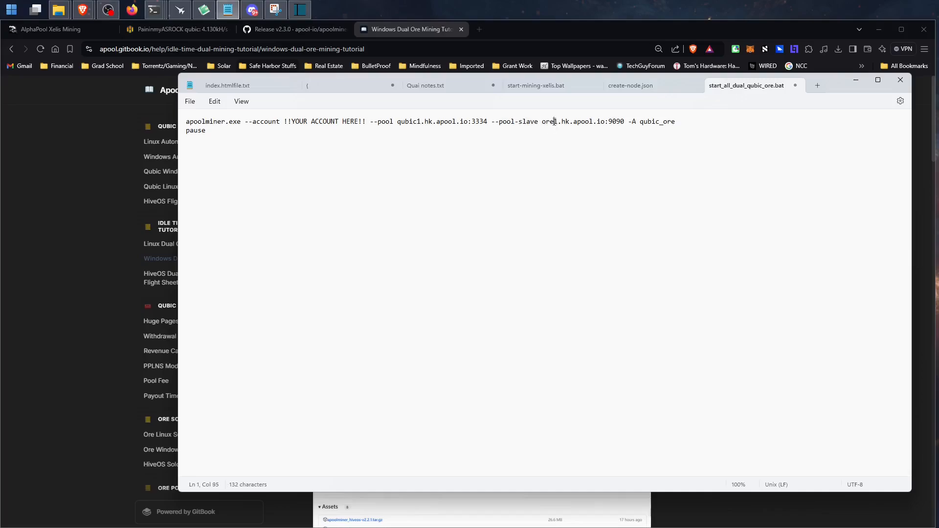
double_click(631, 121)
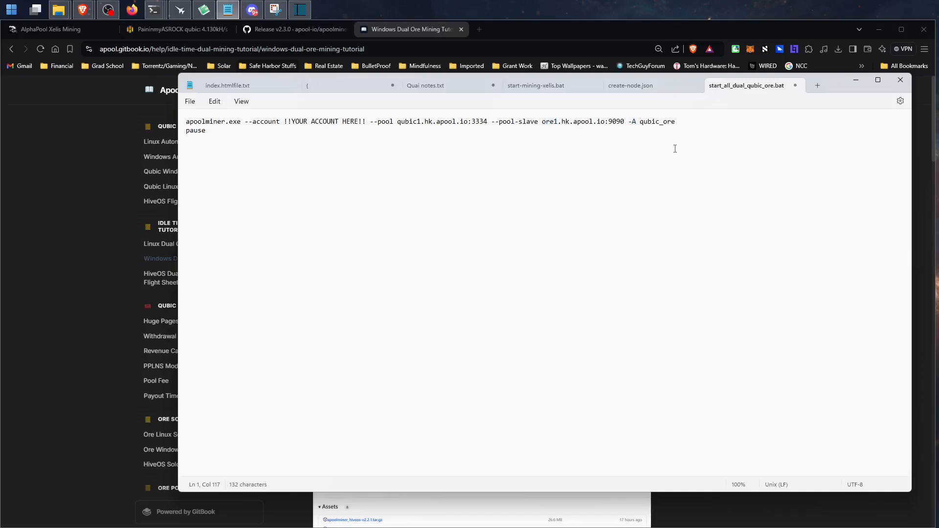
mouse_move(156, 8)
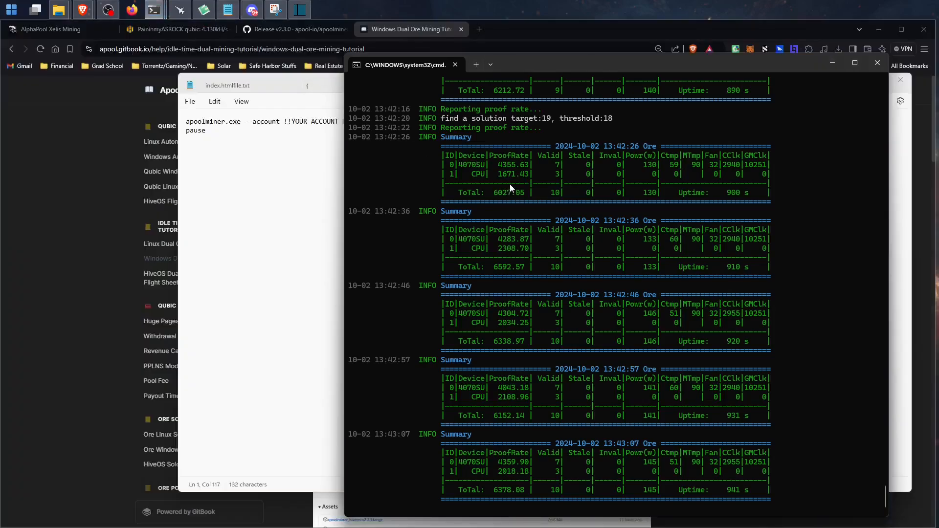
mouse_move(518, 317)
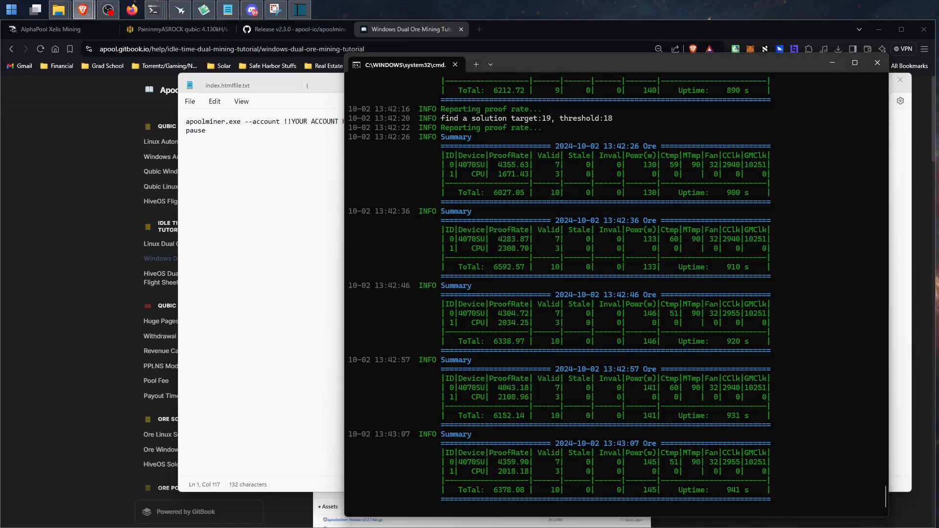
- Read the Ore summary tables for the 4070 SUPER and CPU in the apoolminer Command Prompt
scroll(down, 3)
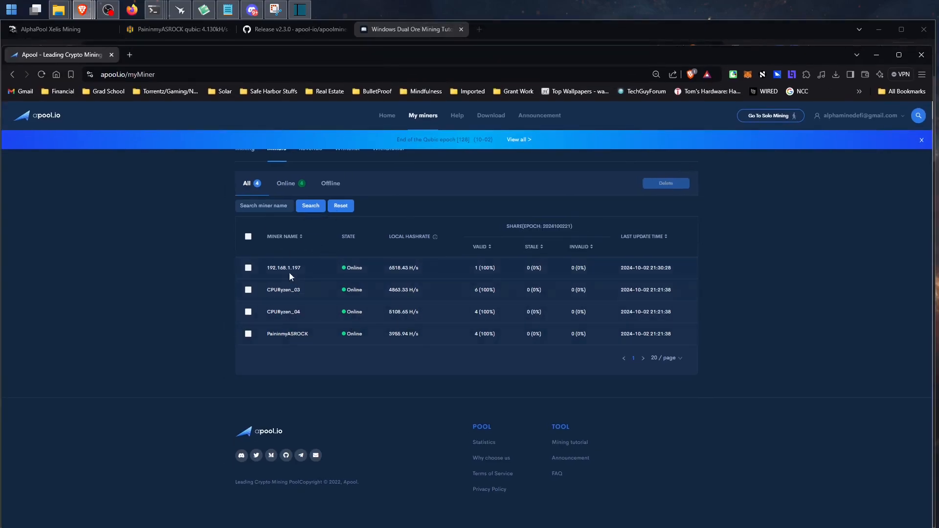
mouse_move(320, 342)
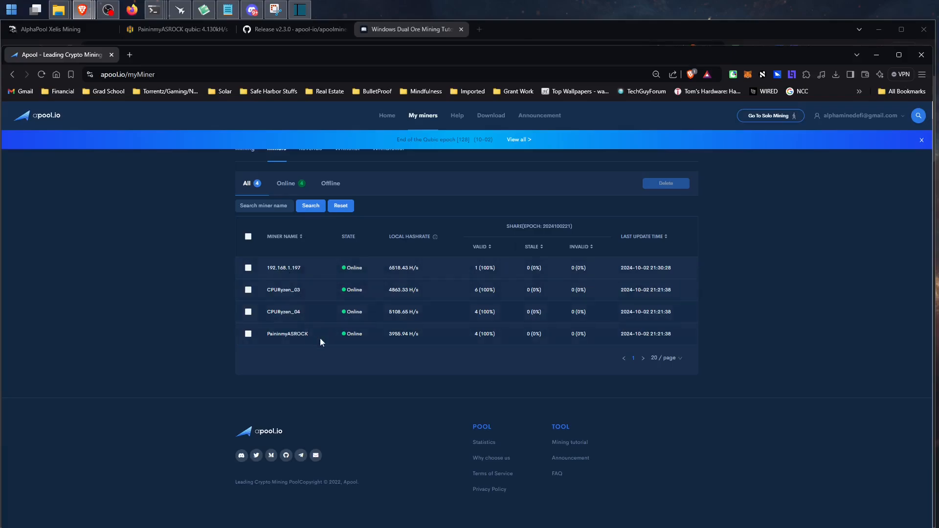
mouse_move(426, 296)
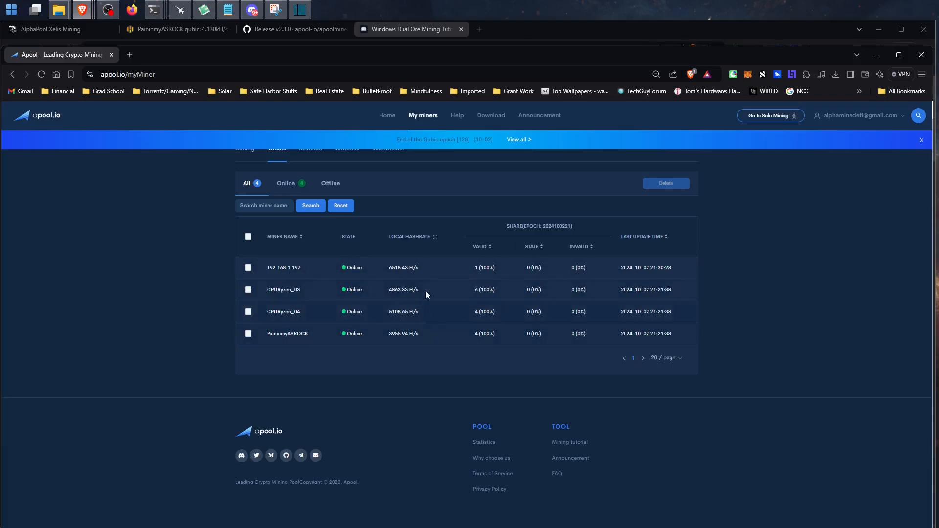
mouse_move(338, 225)
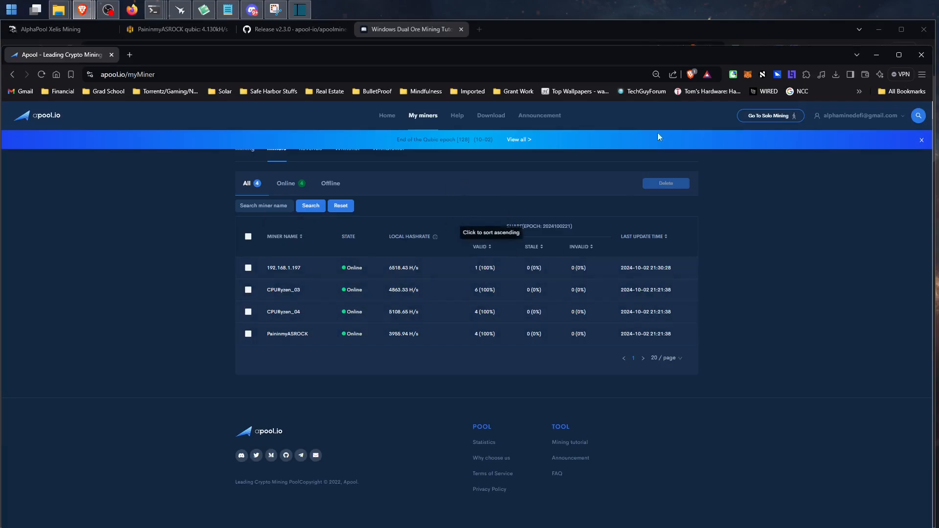
mouse_move(577, 60)
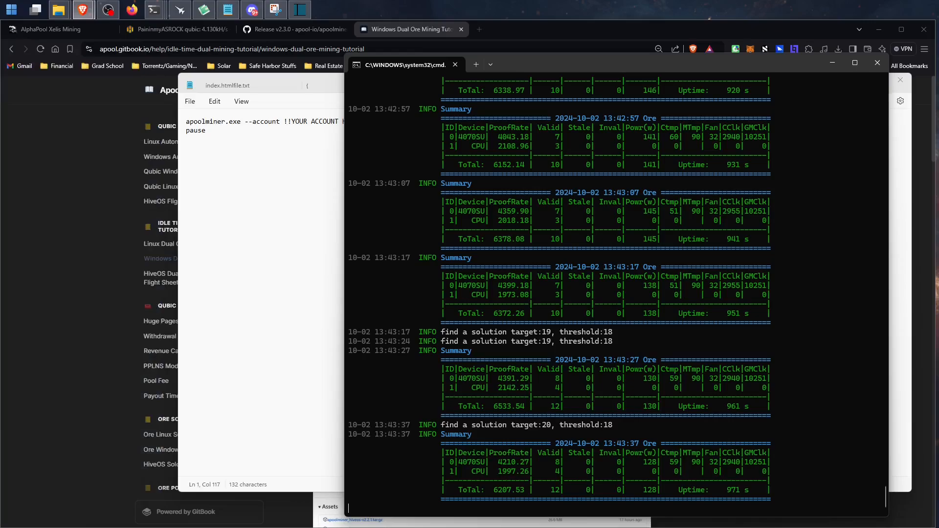
mouse_move(254, 227)
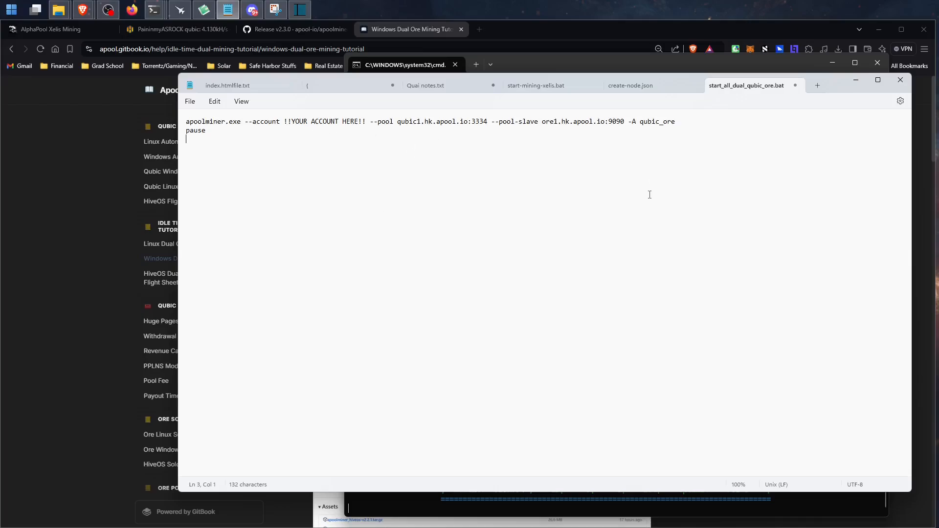
mouse_move(658, 205)
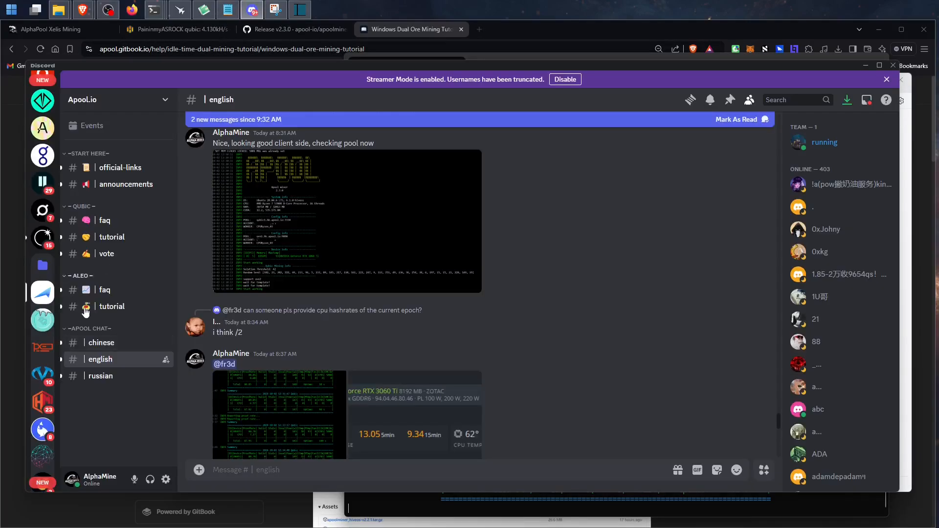
- Scroll the Apool.io #english channel to later miner output screenshots
scroll(down, 3)
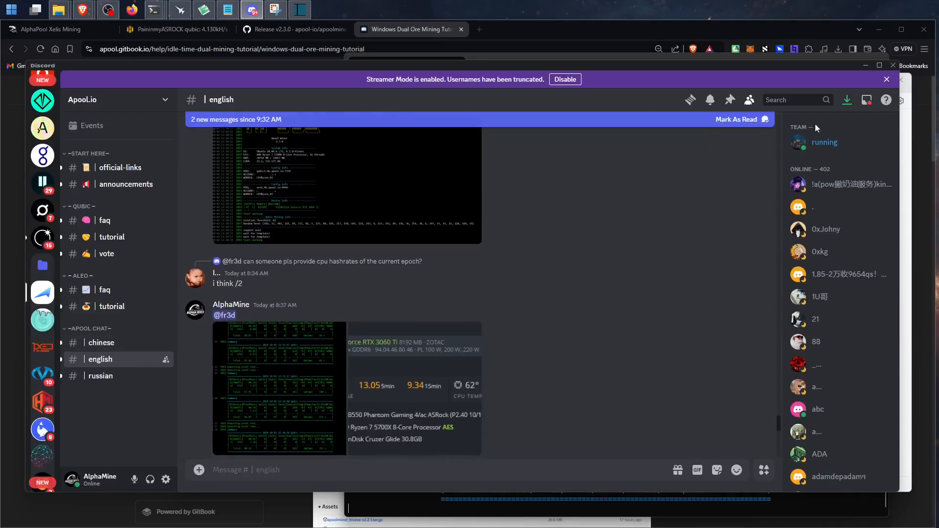